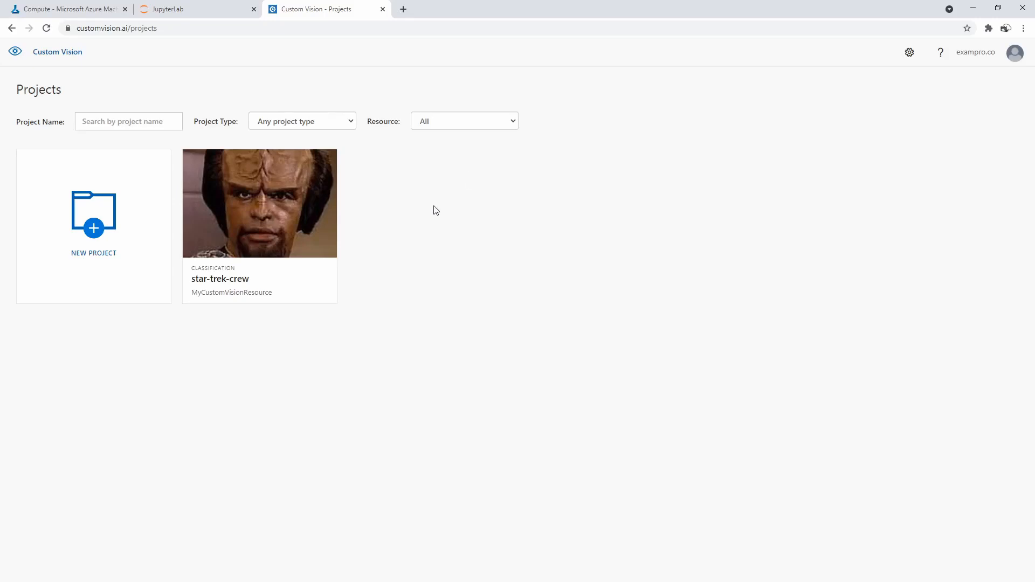
Create a new Object Detection project named 'combadge'.
click(93, 227)
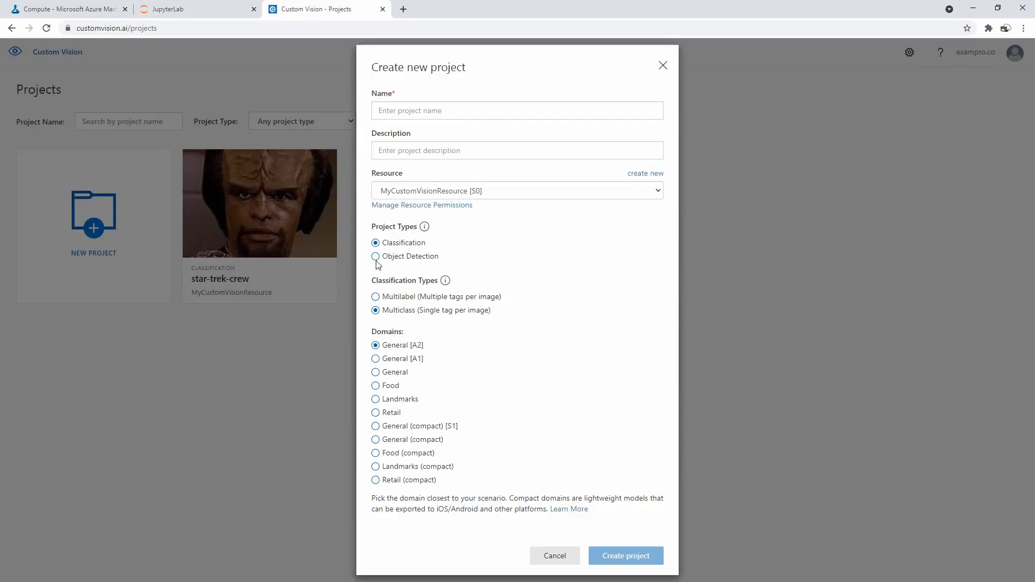
click(375, 257)
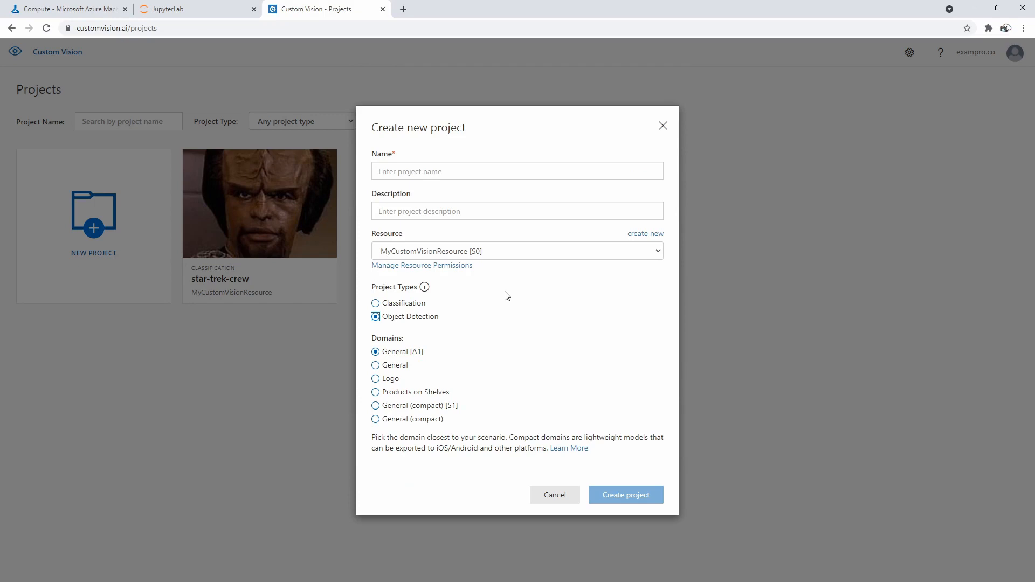
click(517, 171)
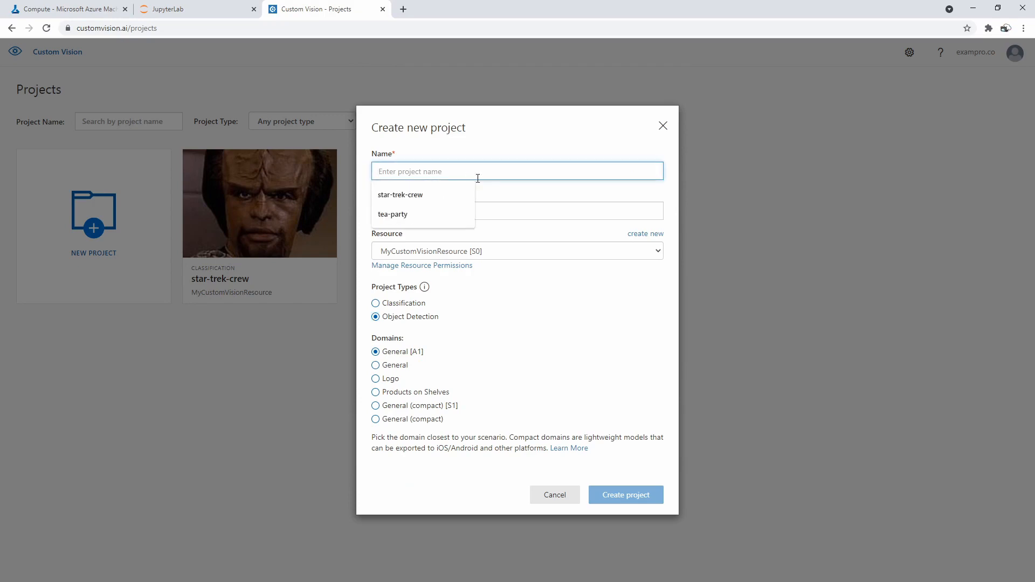
text(combadge)
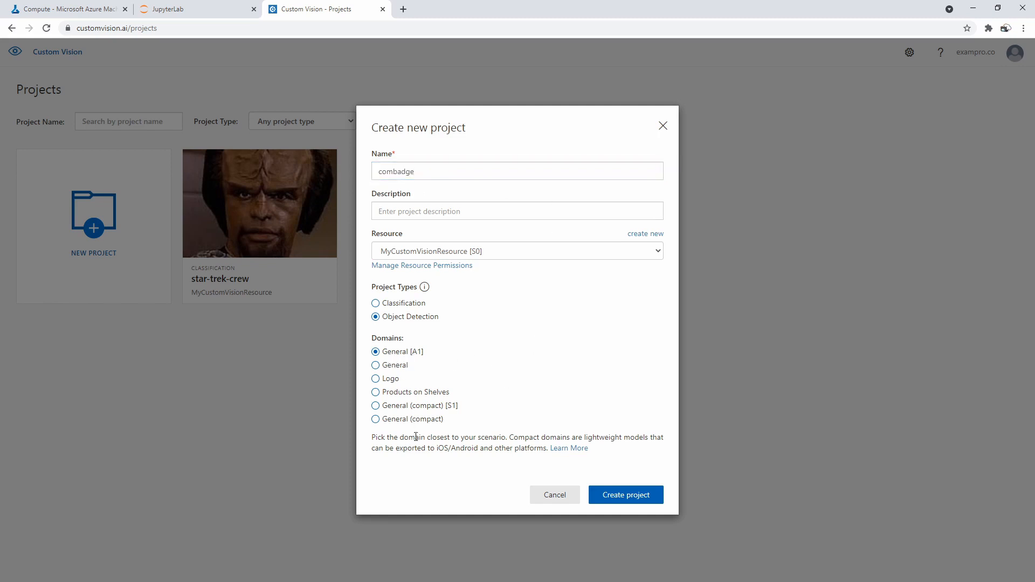
click(555, 495)
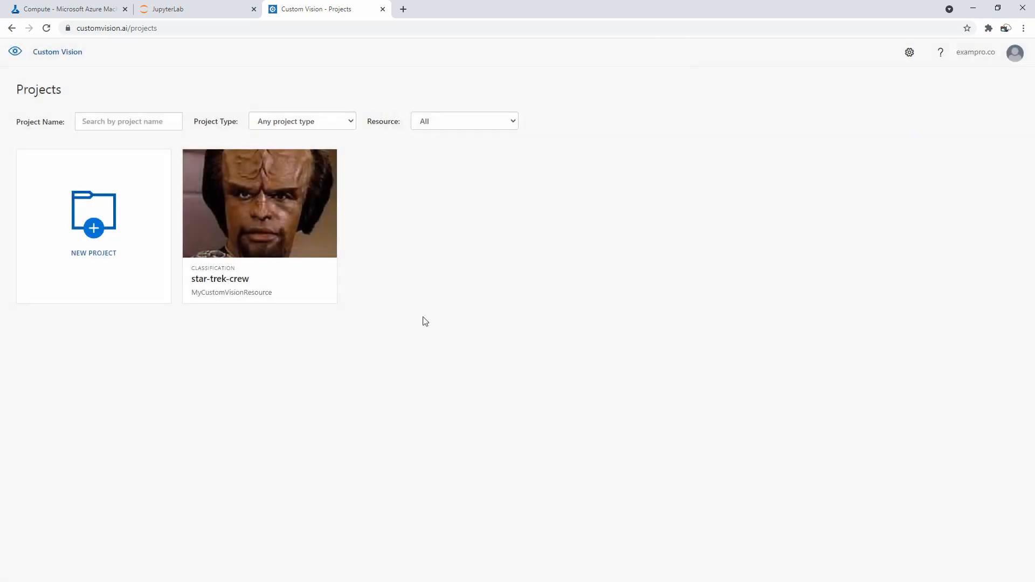
Add a new tag named 'combadge' to the project and save it.
click(259, 203)
text(com)
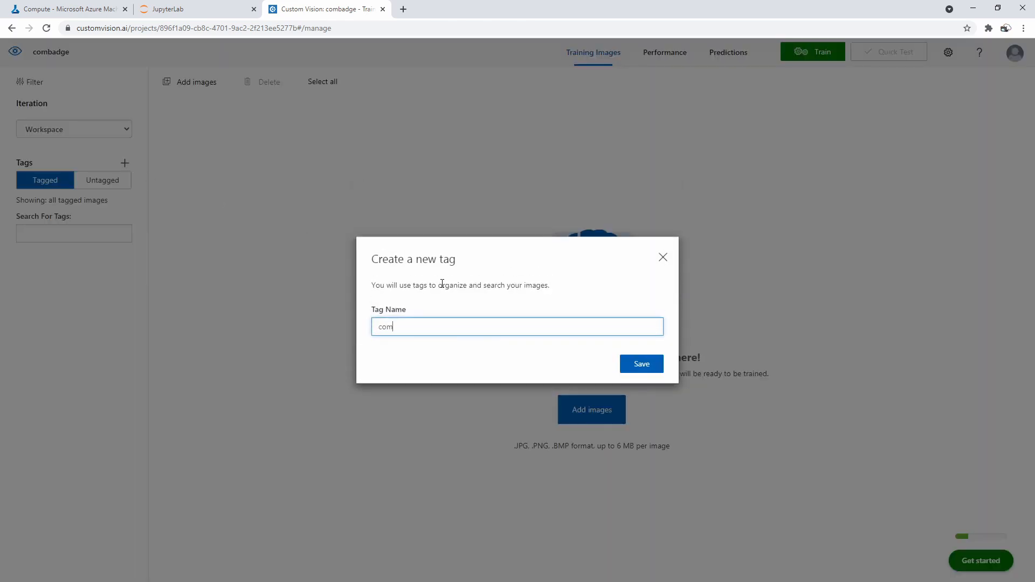
click(663, 256)
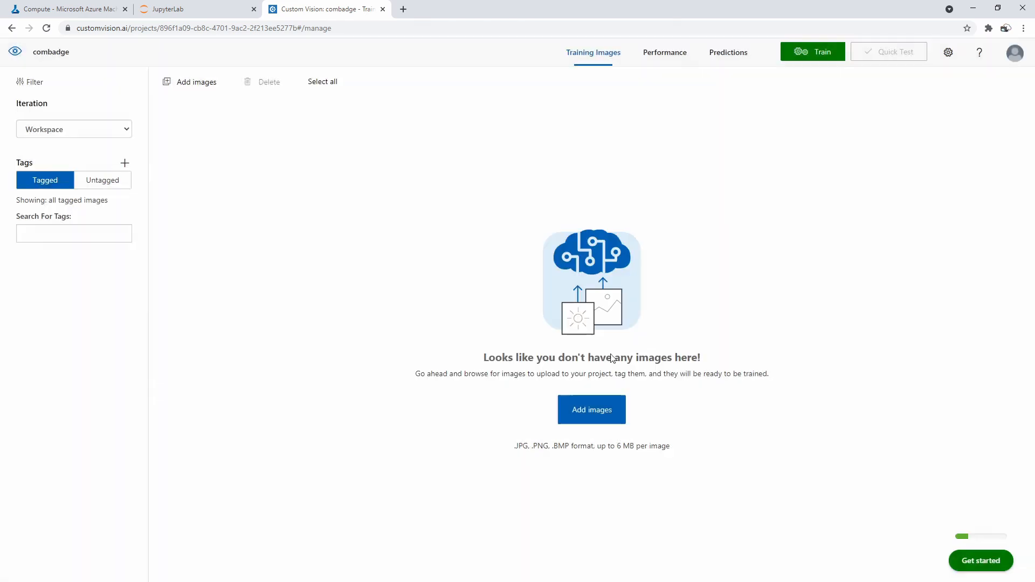
click(125, 163)
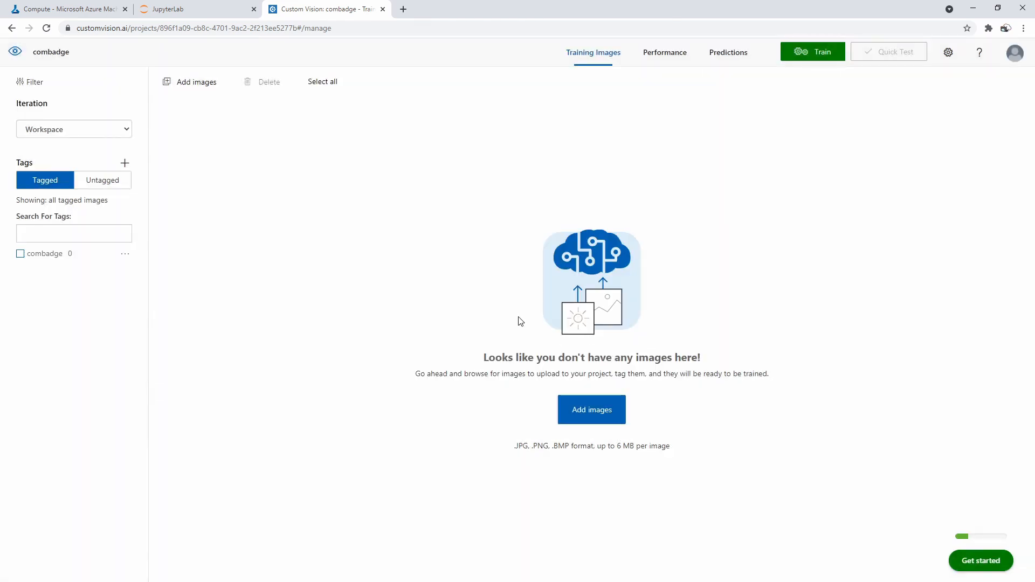
mouse_move(252, 342)
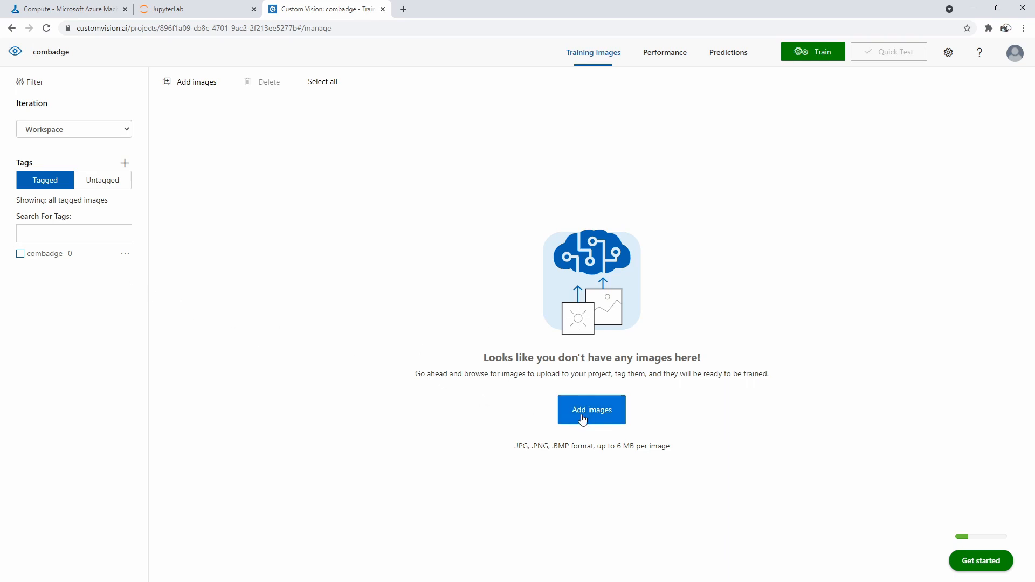
Select all badge images in assets > objects for upload, excluding badge-test.
click(591, 410)
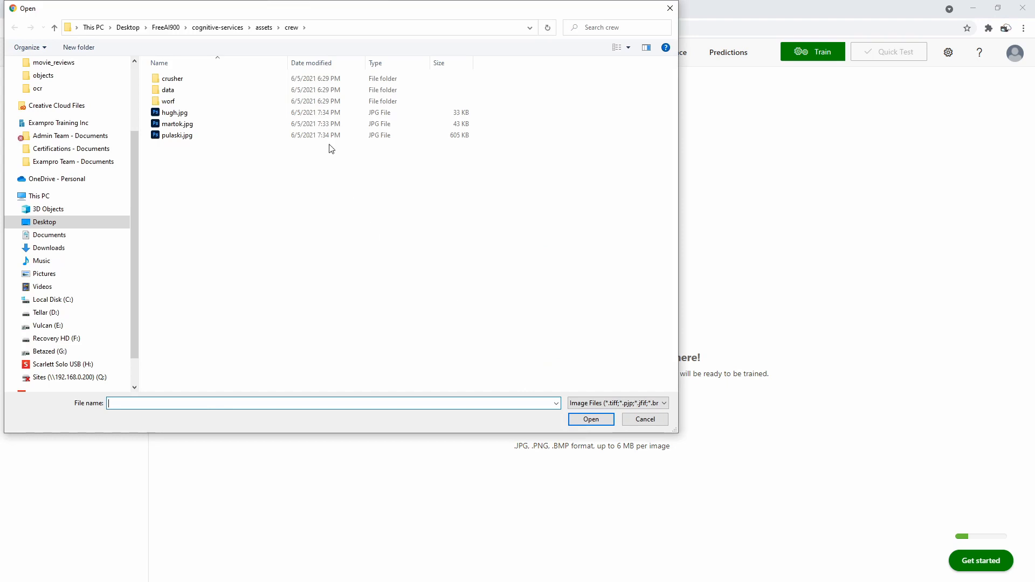
click(219, 27)
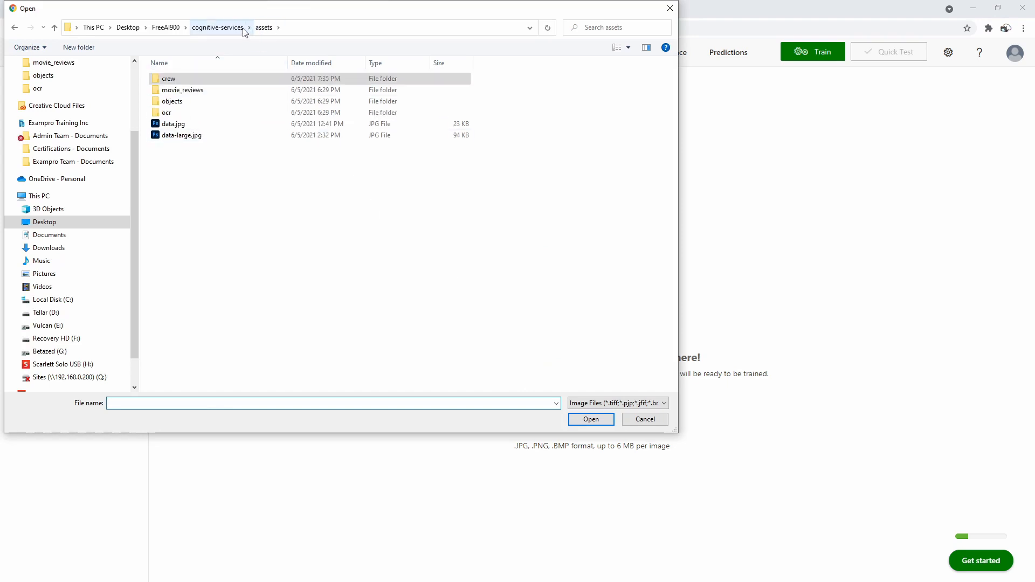
double_click(172, 101)
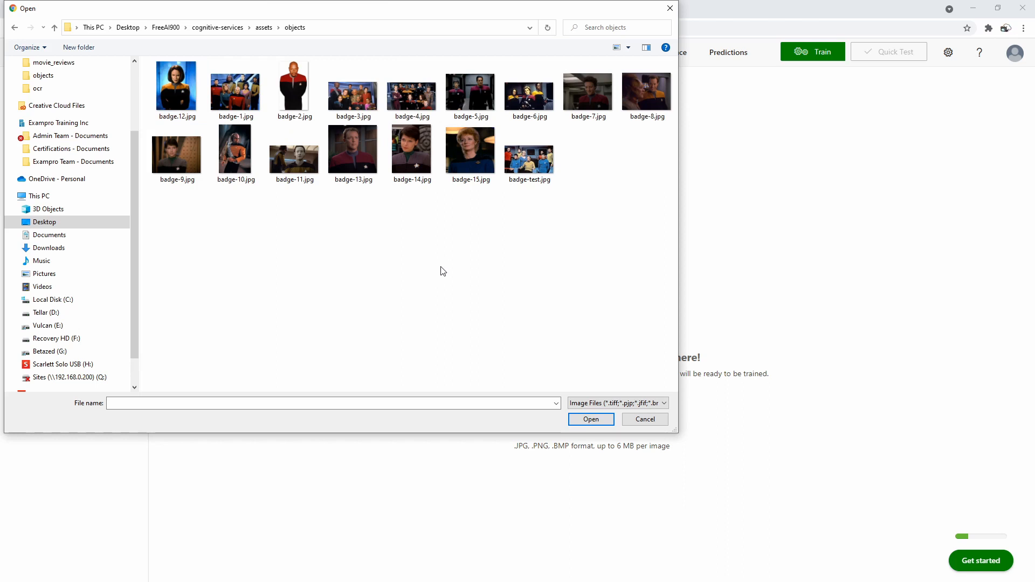
click(353, 86)
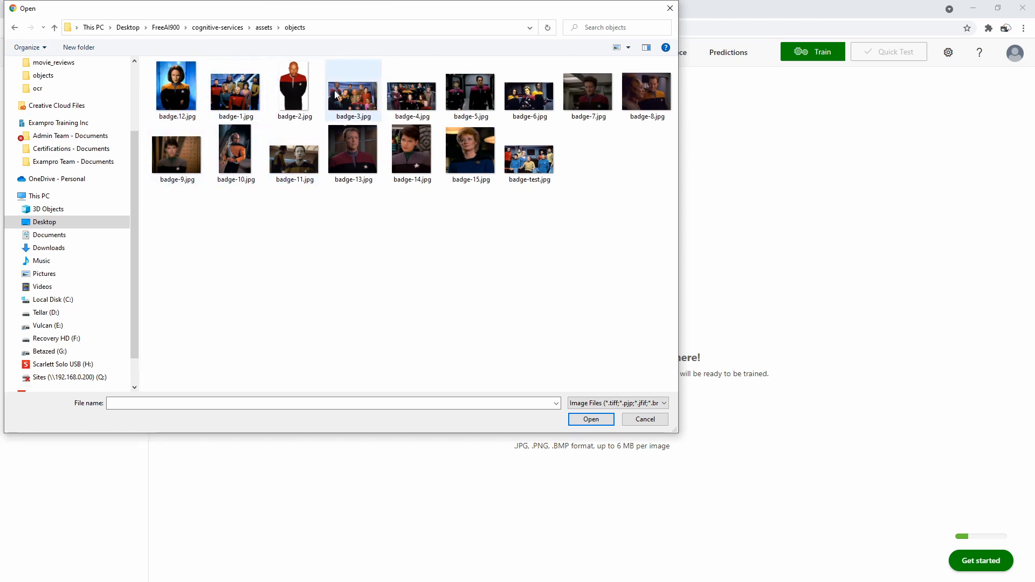
click(528, 153)
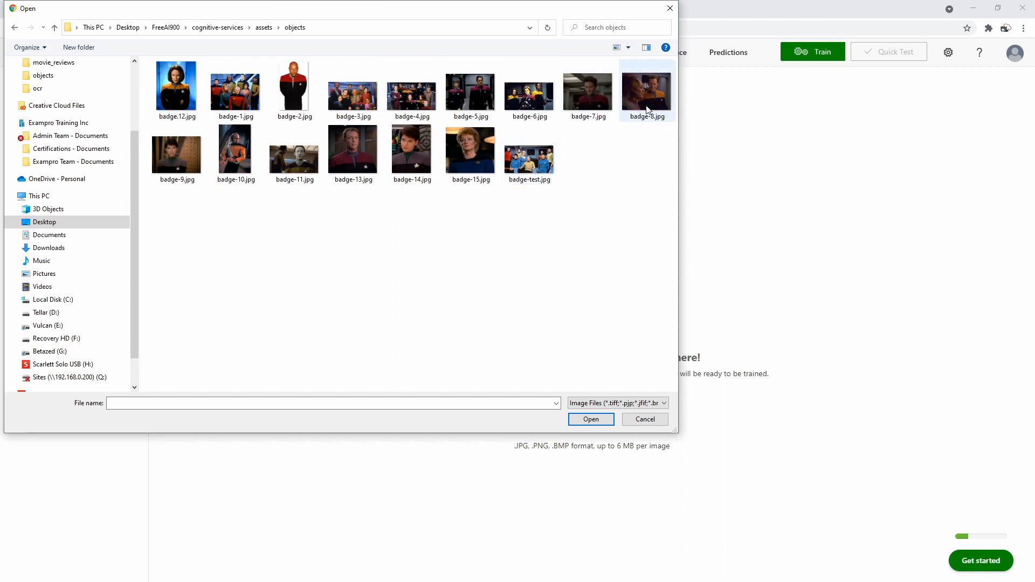
mouse_move(590, 227)
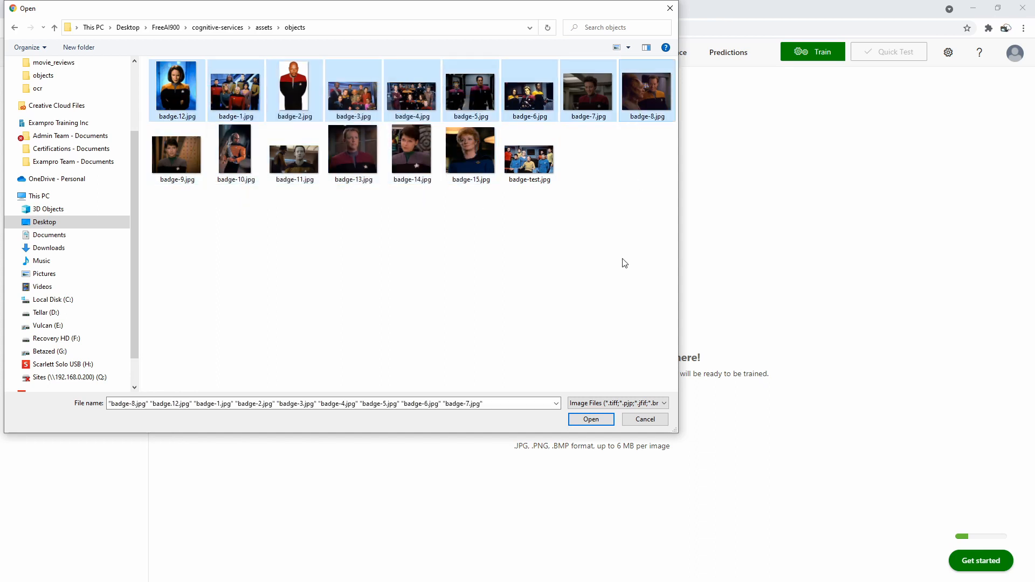
click(470, 151)
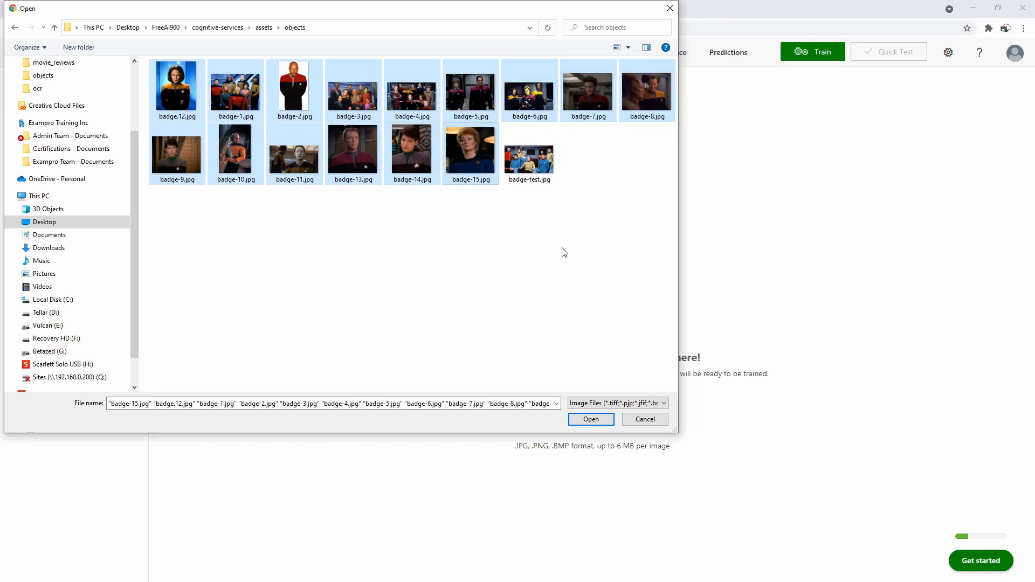
Upload the 15 selected badge images as untagged training images.
click(590, 419)
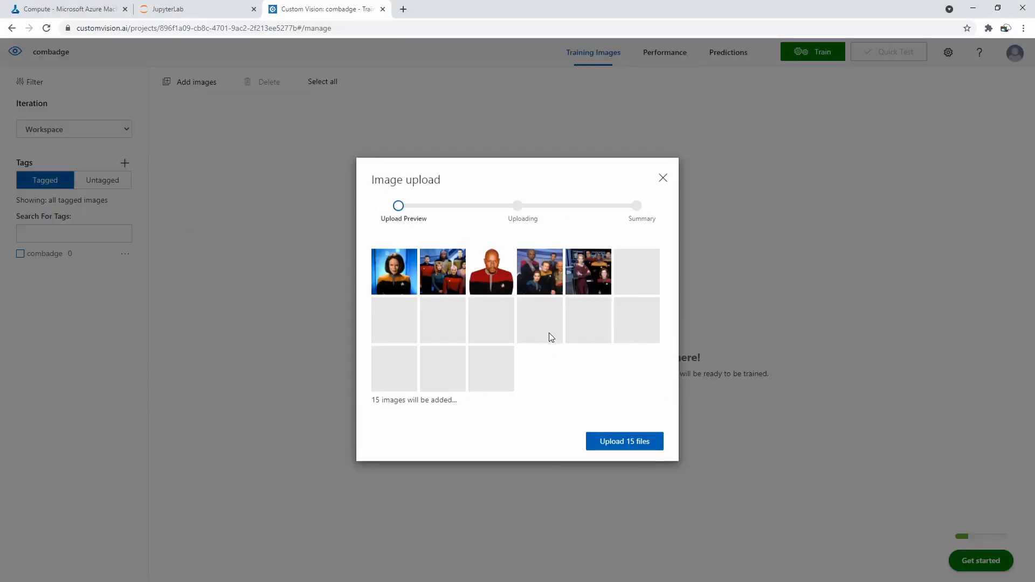
click(623, 441)
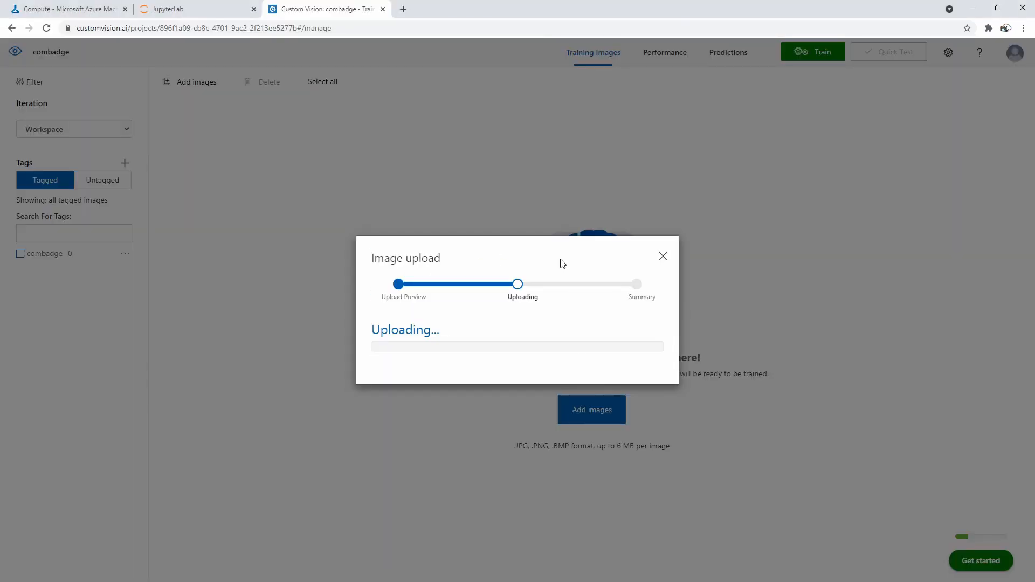
mouse_move(589, 293)
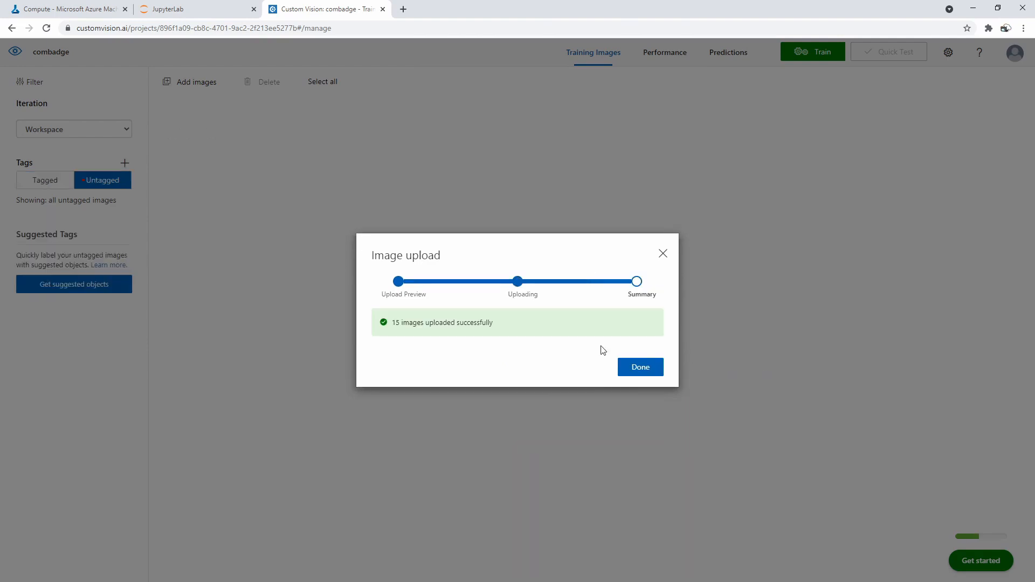
click(640, 367)
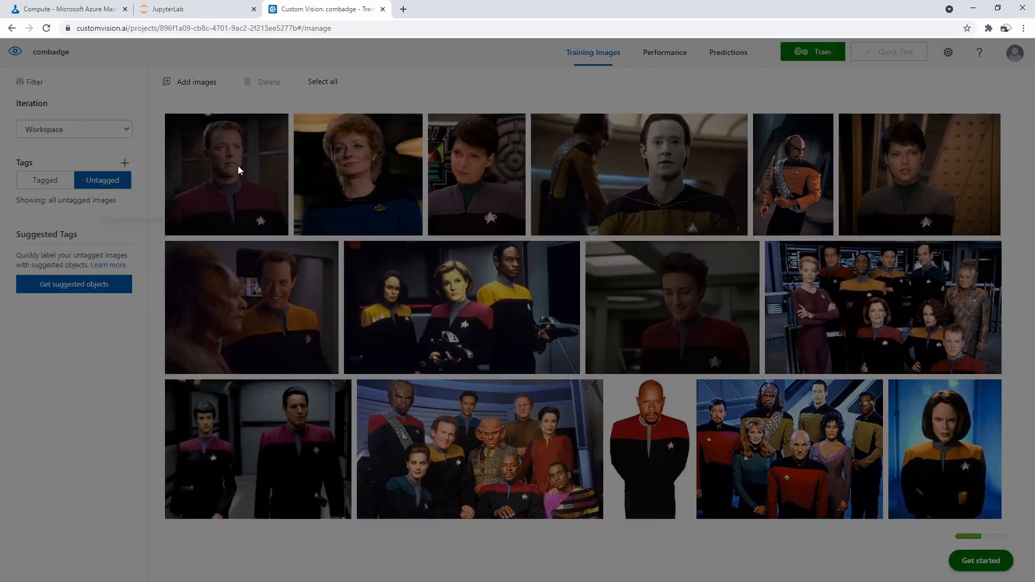
Tag combadge regions on the Klingon officer and the woman in grey uniform.
click(225, 173)
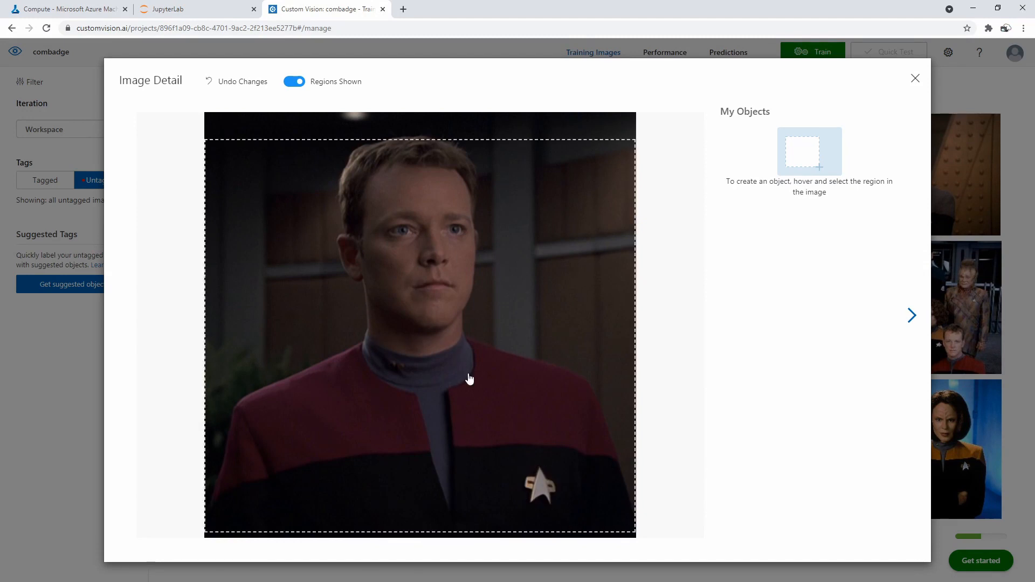
drag(525, 469, 557, 505)
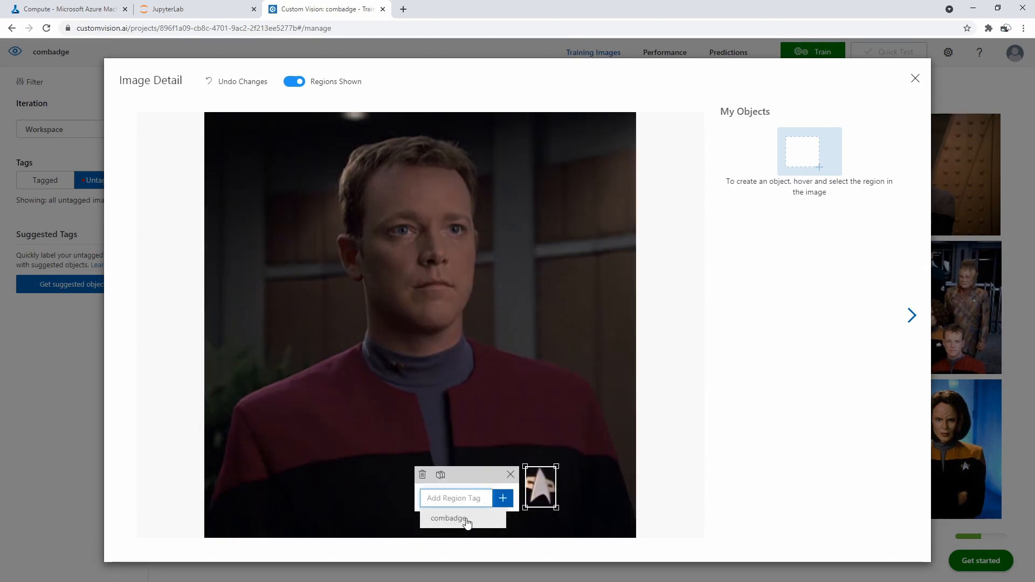
click(449, 519)
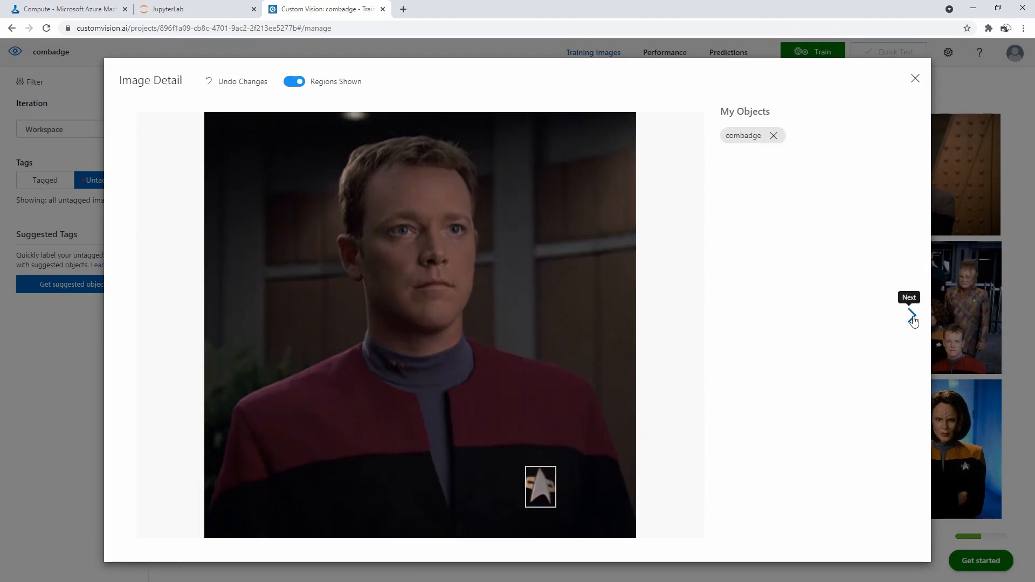
click(913, 316)
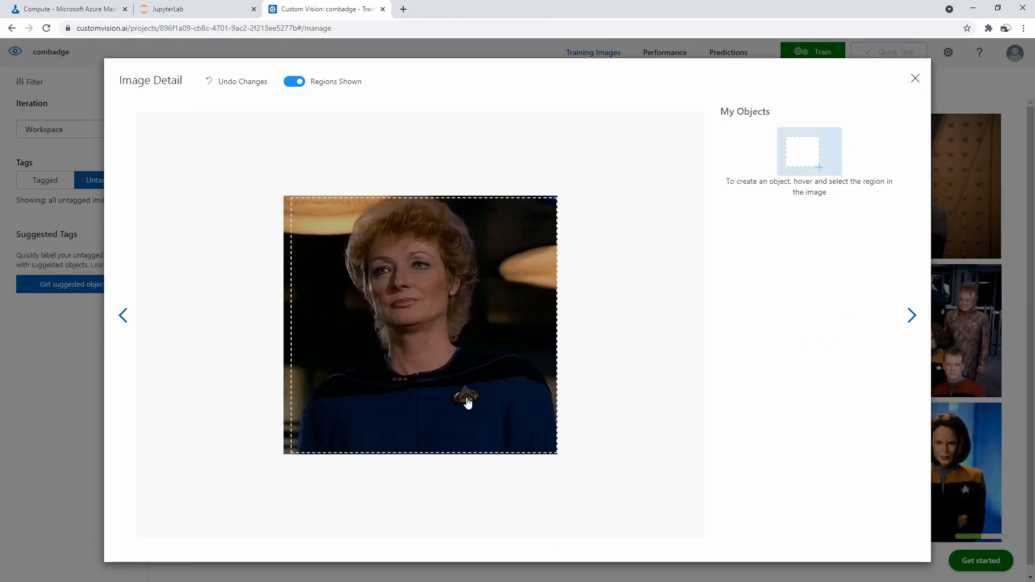
mouse_move(452, 386)
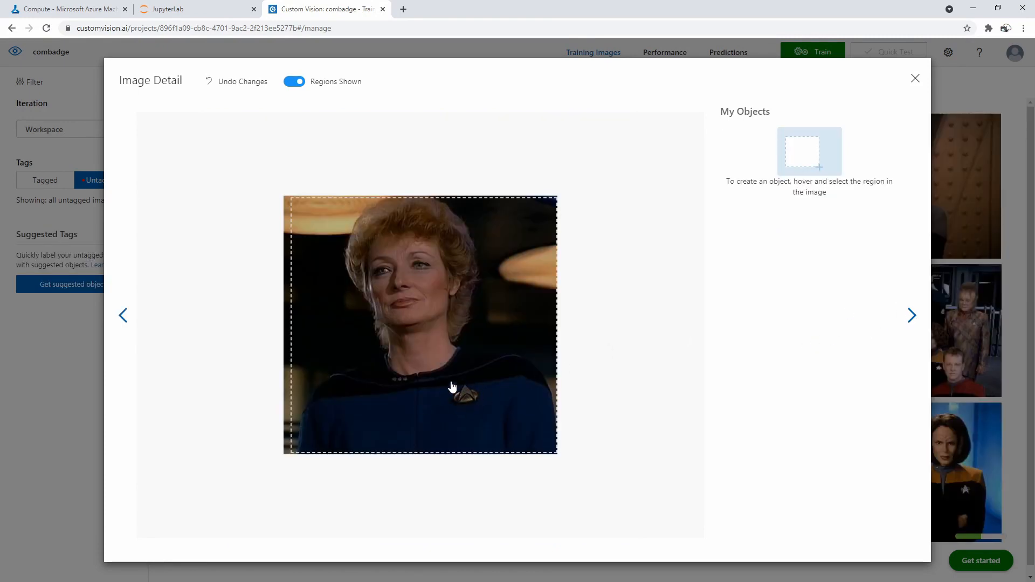
drag(450, 378, 483, 408)
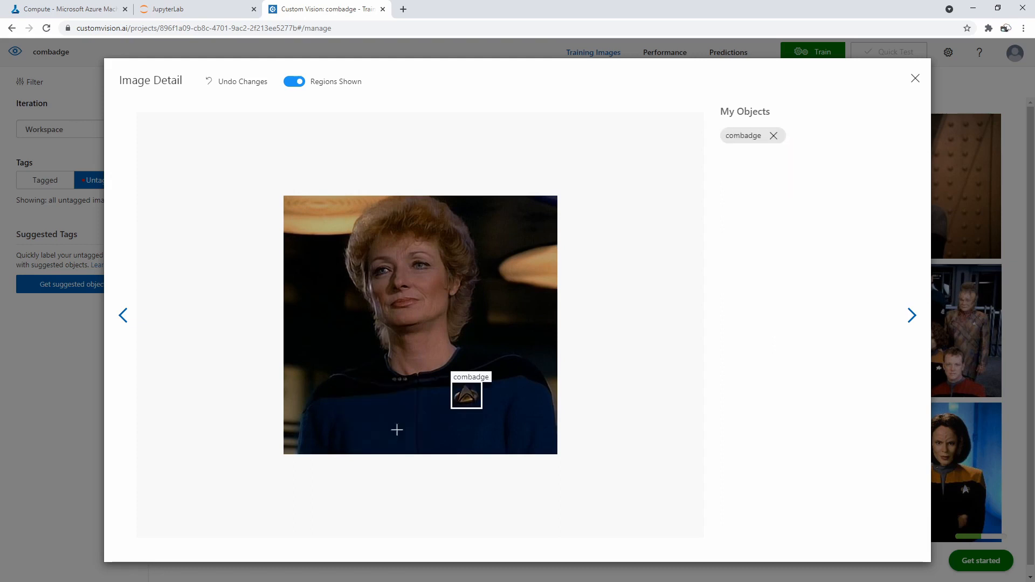
click(913, 314)
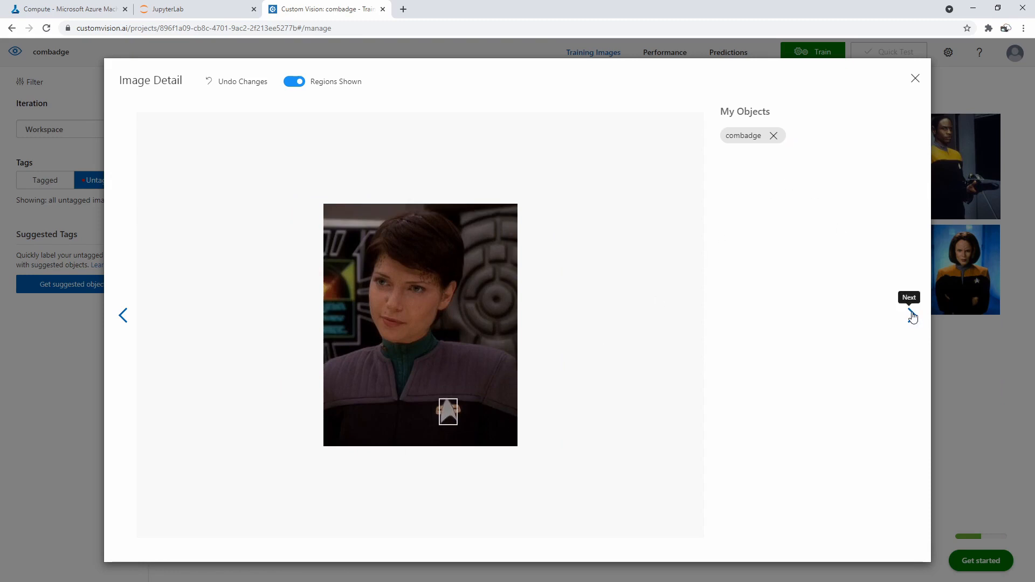
Tag combadge regions on the next images, including another Klingon and the man in yellow.
click(912, 315)
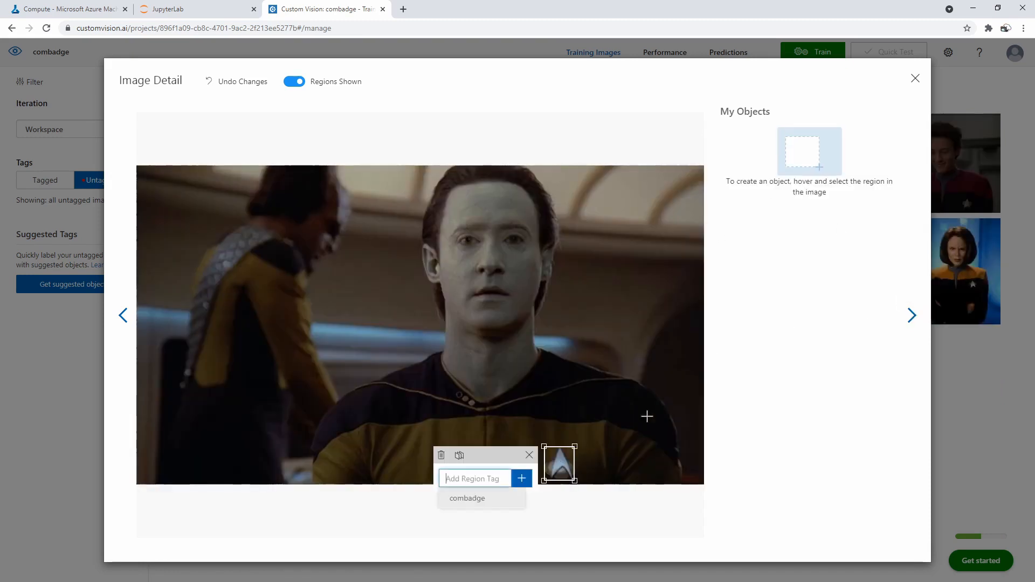
click(467, 499)
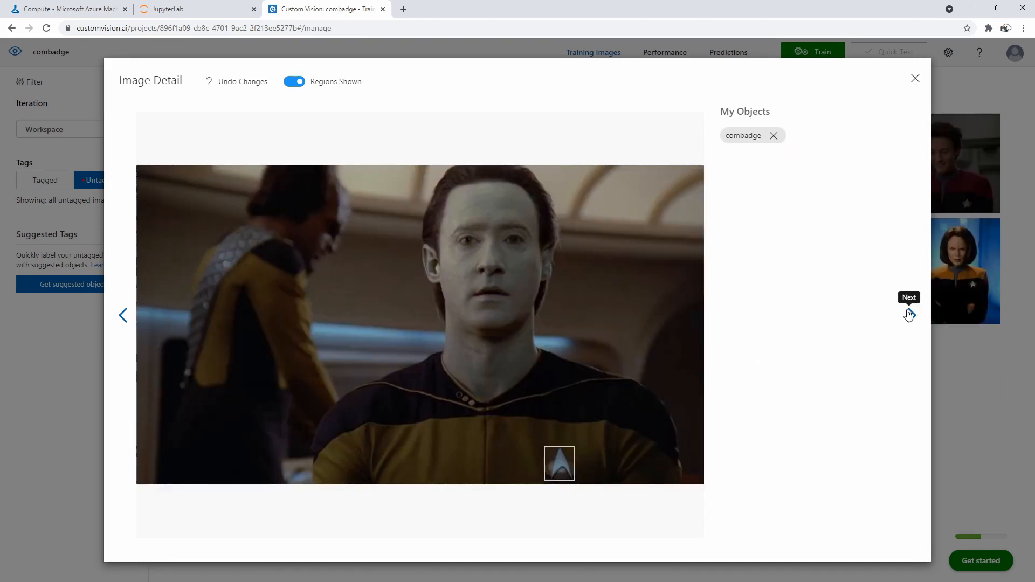
click(909, 315)
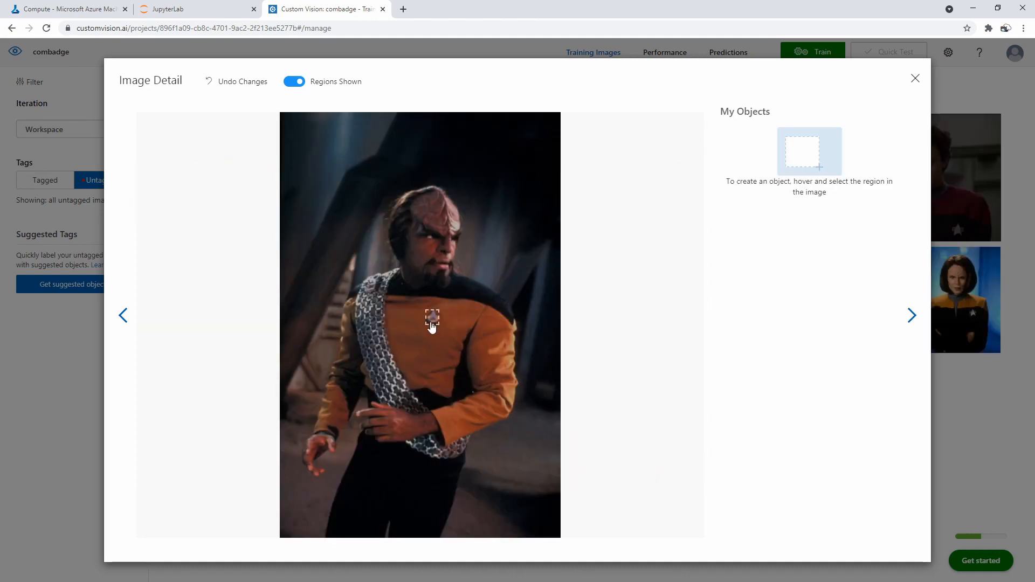
click(432, 319)
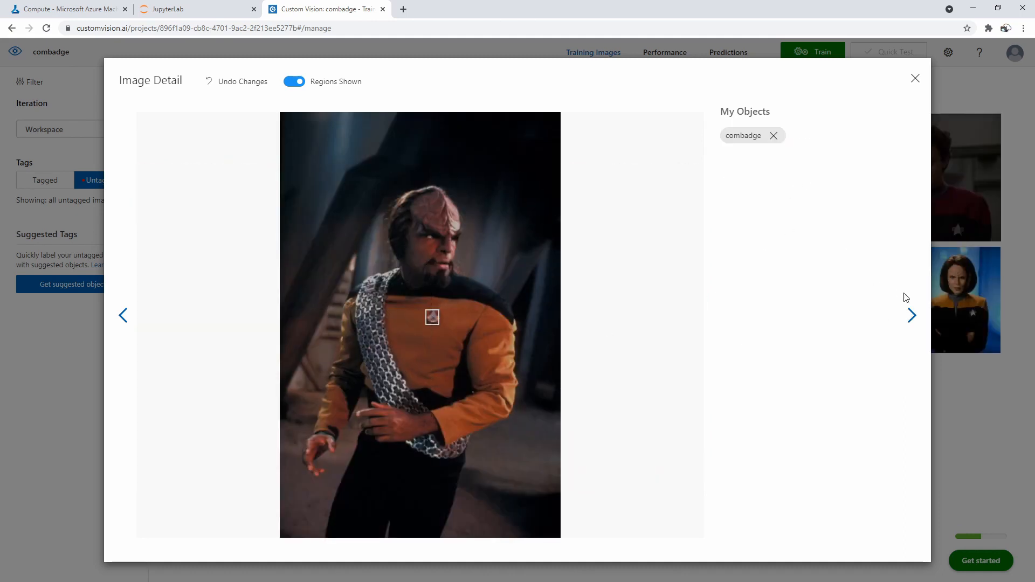
click(912, 316)
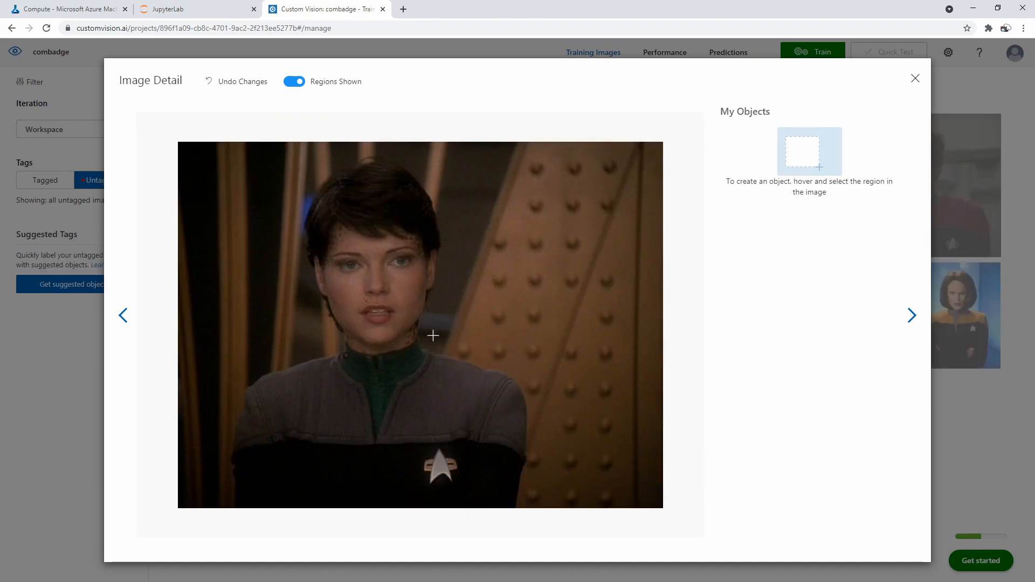
drag(422, 451, 461, 487)
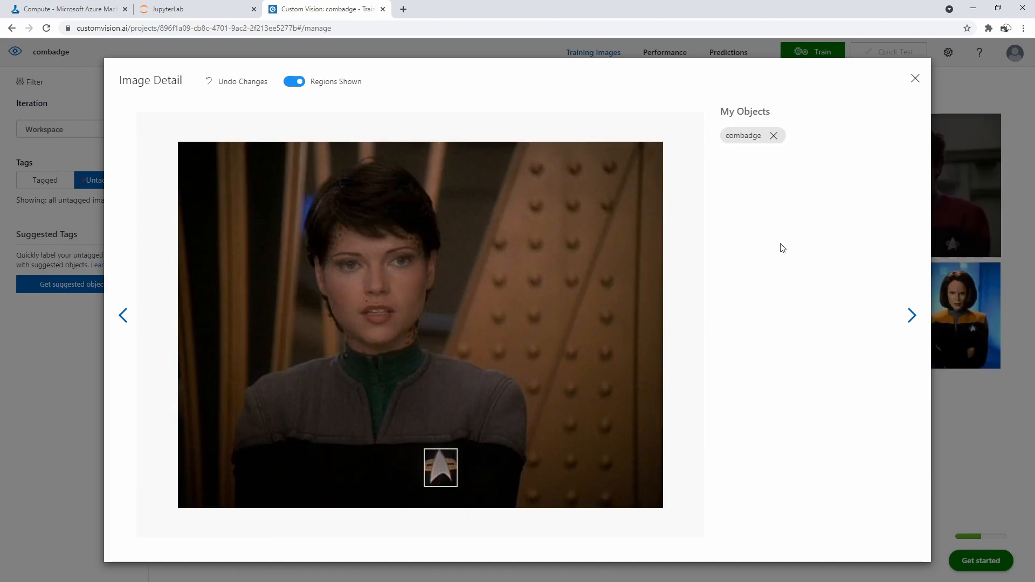
click(912, 315)
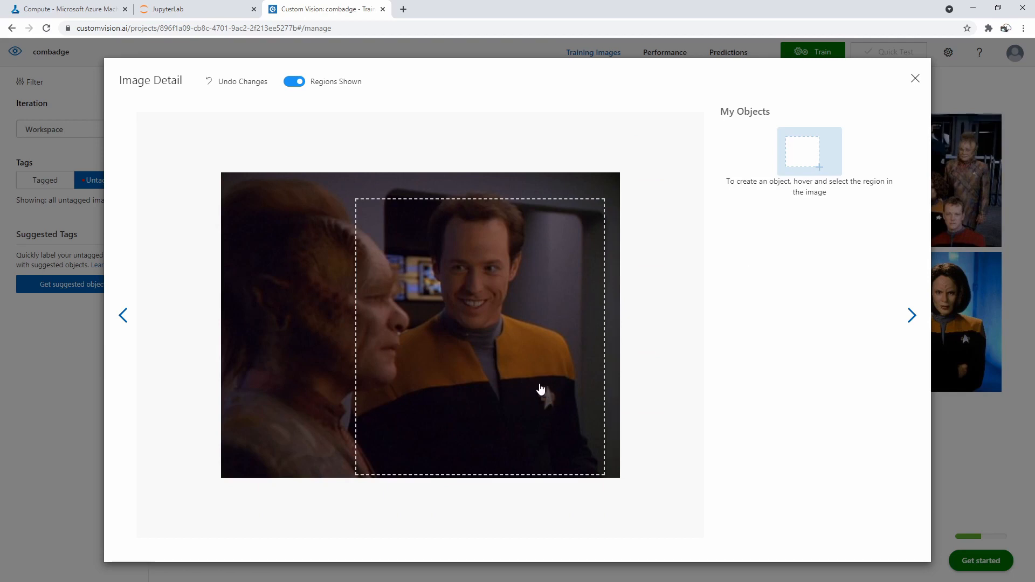
drag(535, 386, 560, 411)
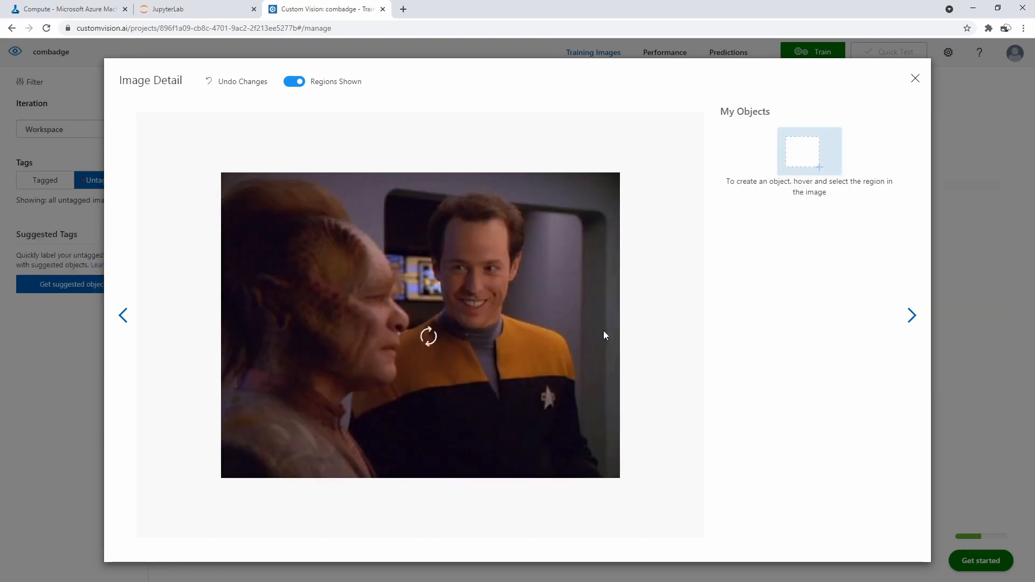
Tag combadges on the three officers, the young man, and each crew member in the group photo.
click(913, 315)
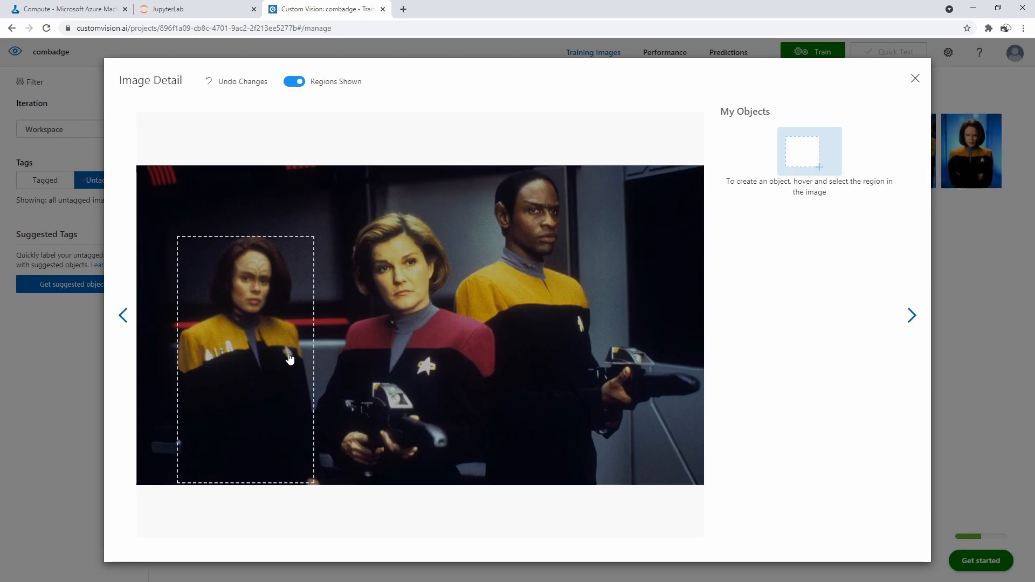
click(287, 350)
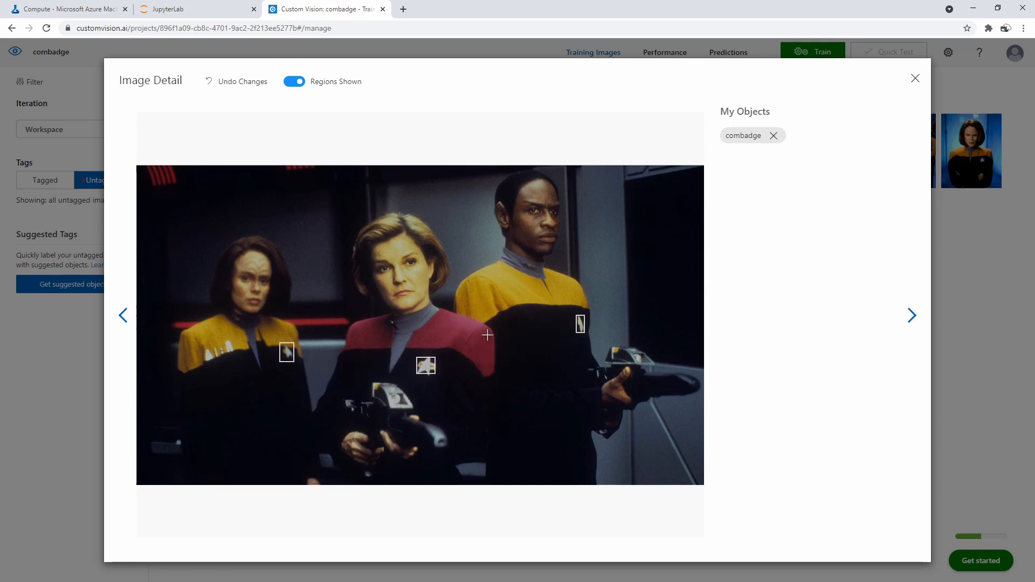
click(912, 315)
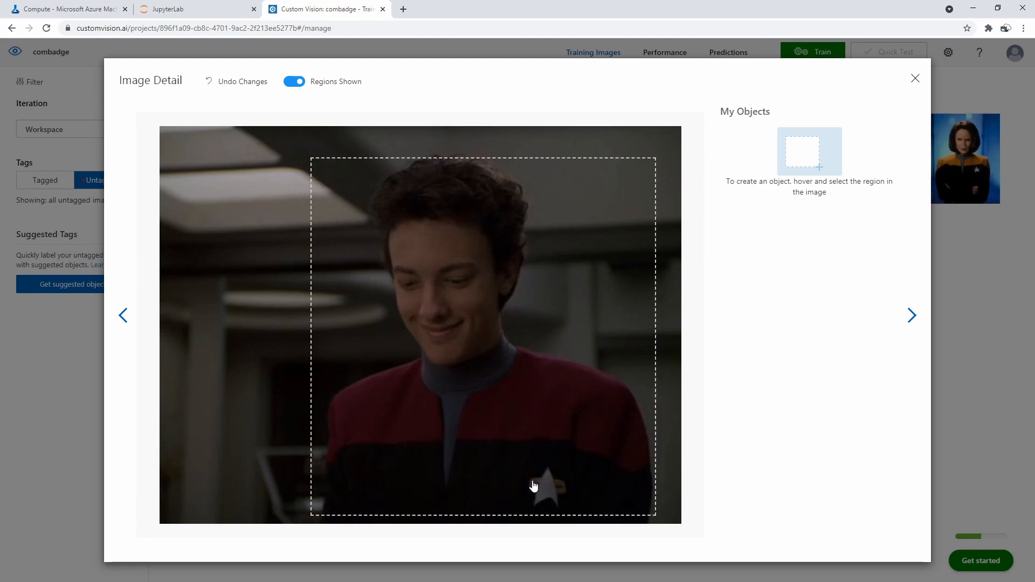
drag(527, 470, 568, 508)
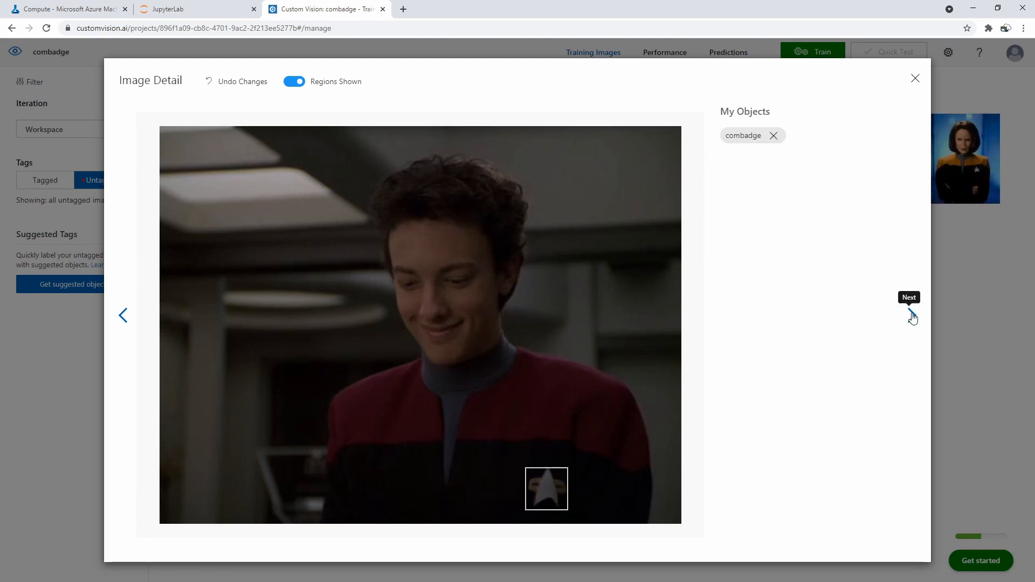
click(912, 315)
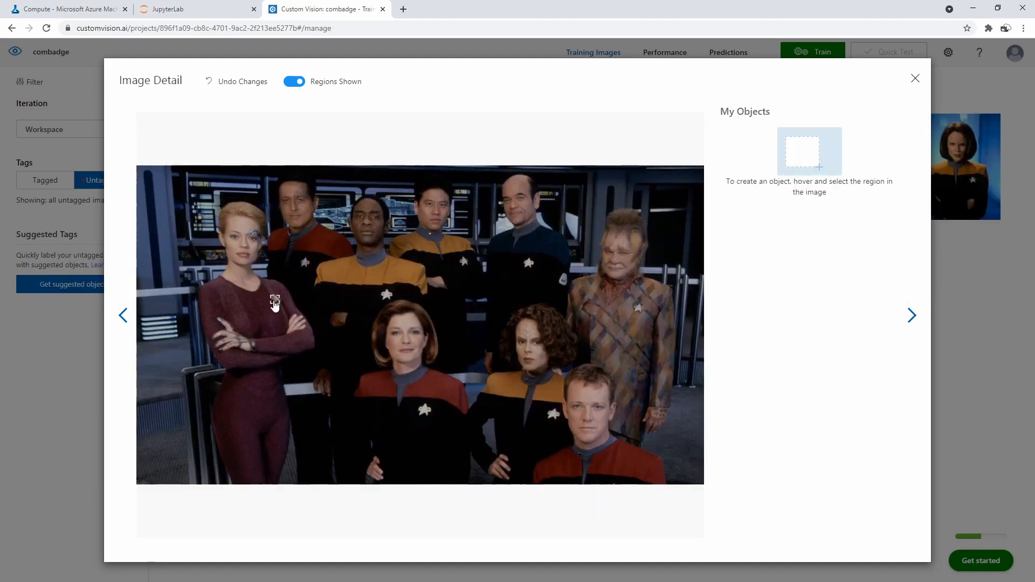
drag(264, 170, 352, 336)
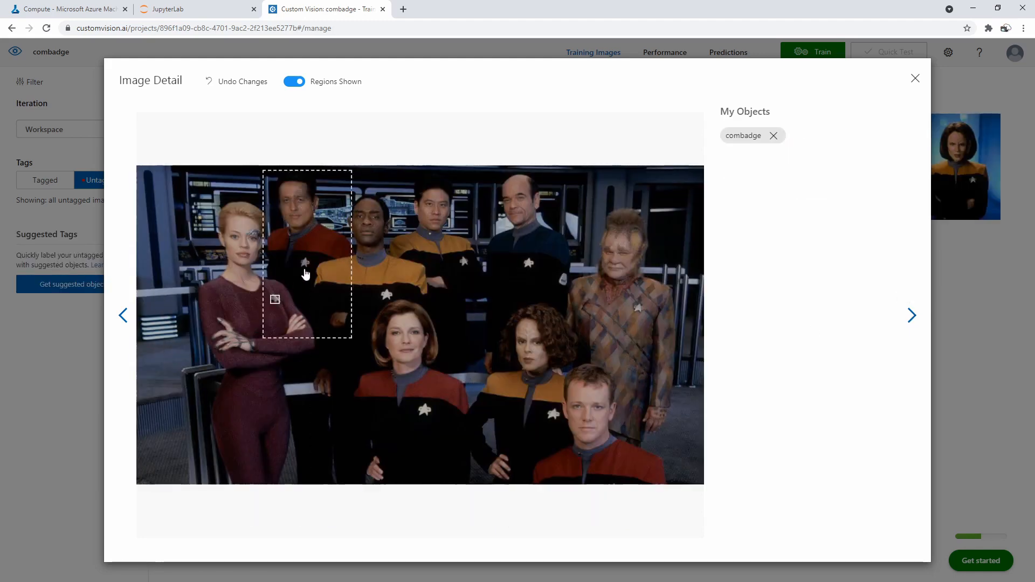
click(305, 274)
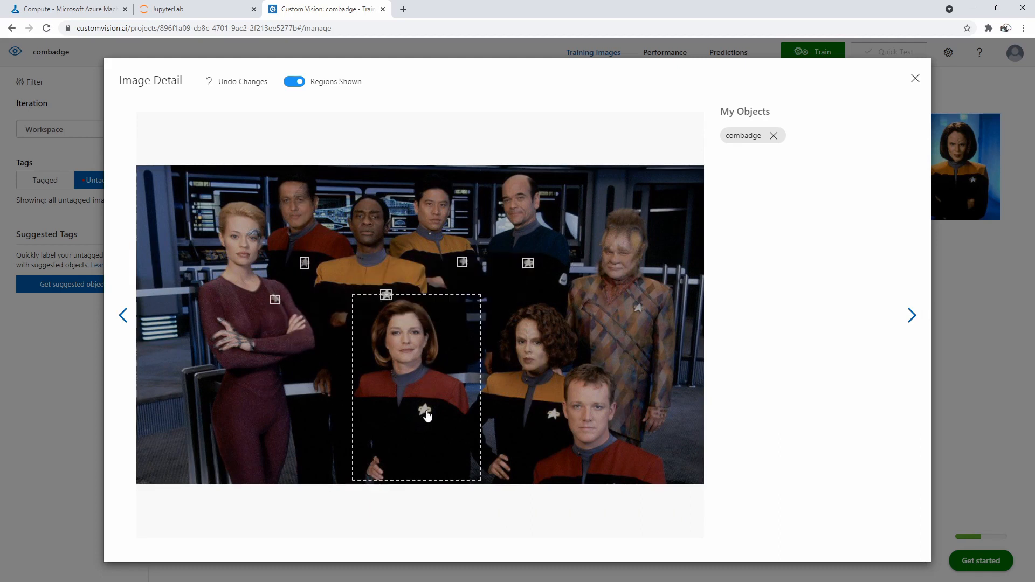
click(425, 411)
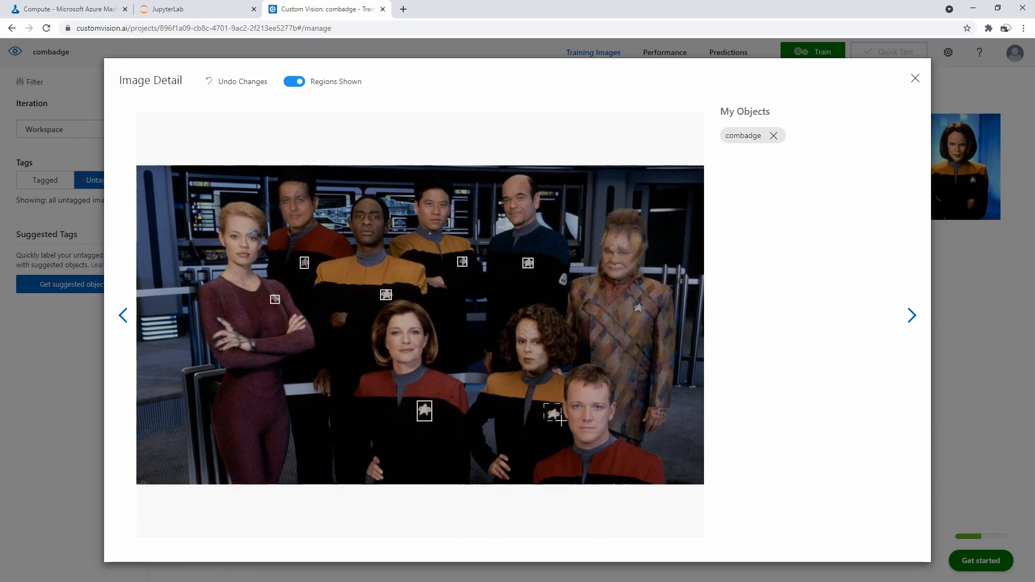
drag(572, 211, 675, 454)
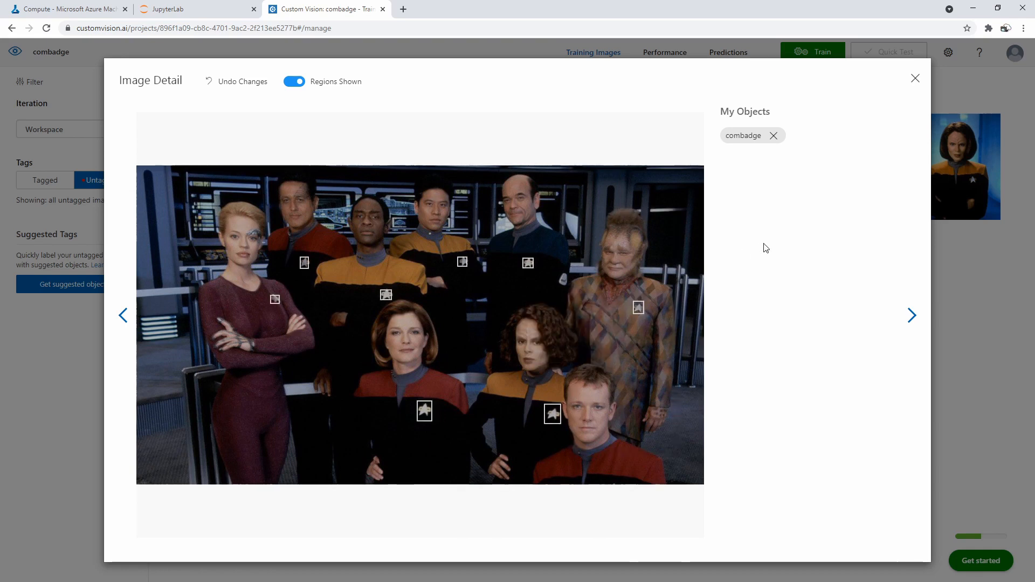
Tag combadges on the woman and man pair, the Klingon, and the seated officer.
click(912, 316)
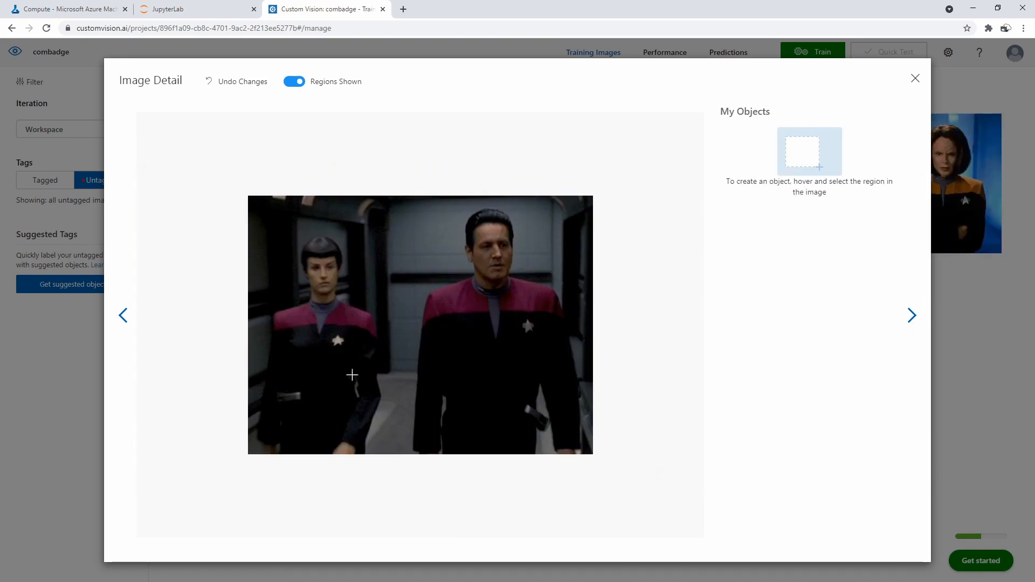
drag(412, 208, 578, 455)
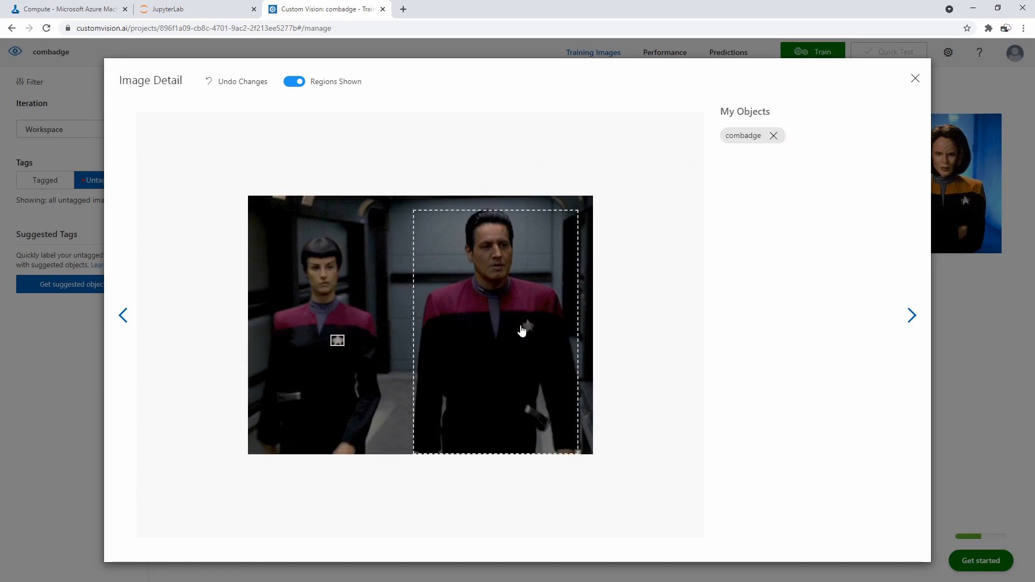
click(498, 325)
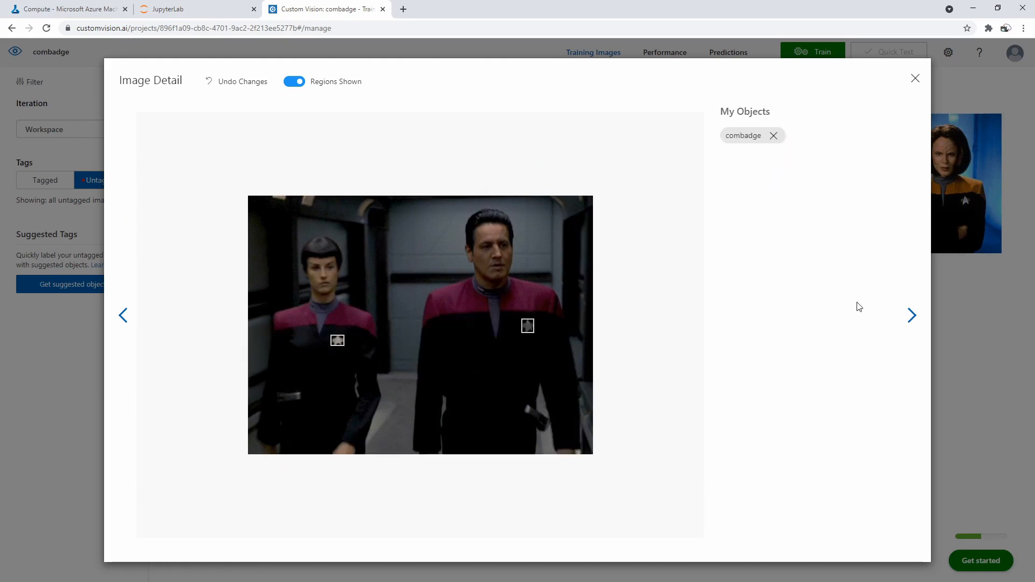
click(912, 315)
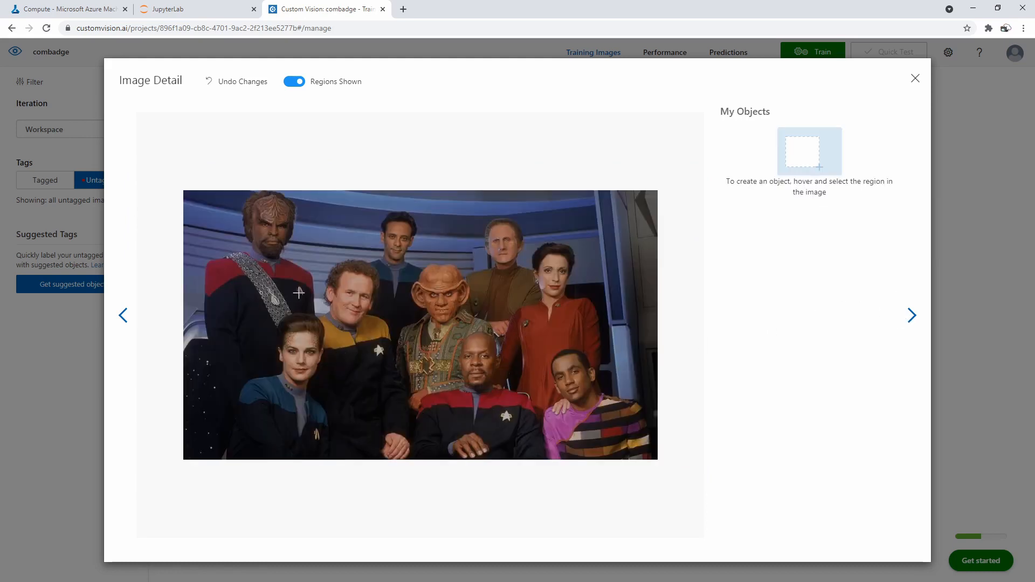
click(299, 293)
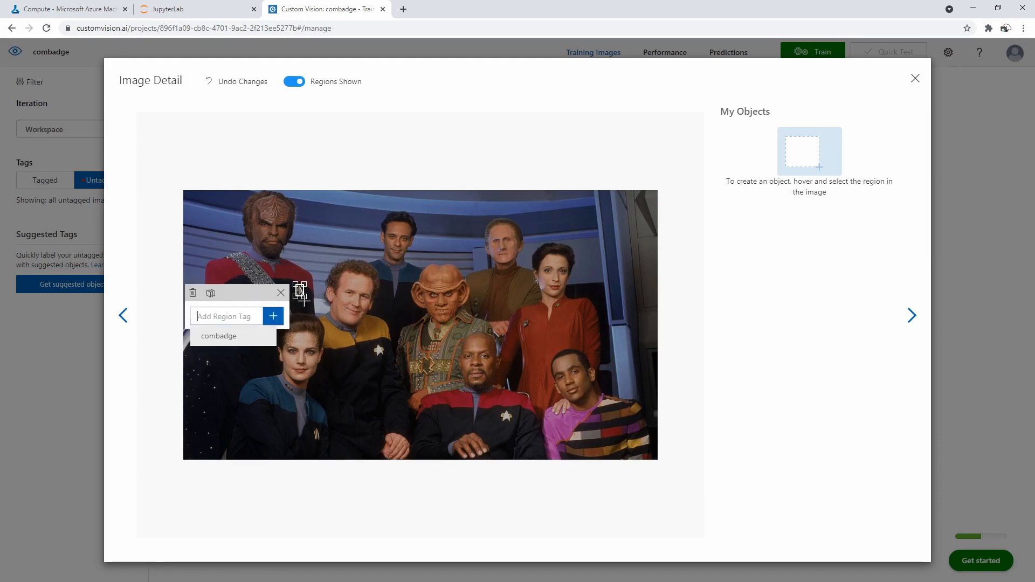
click(219, 335)
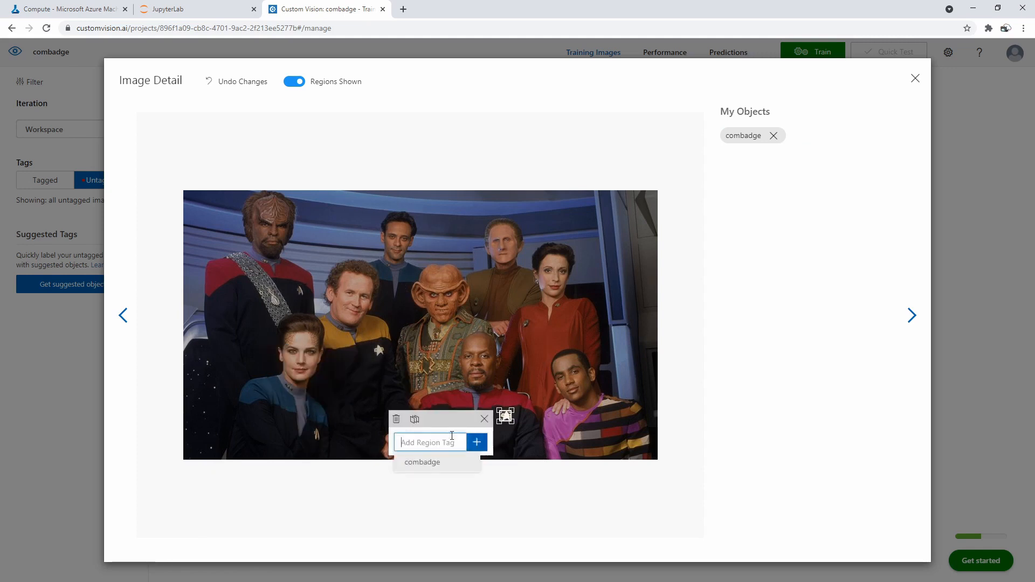
click(421, 462)
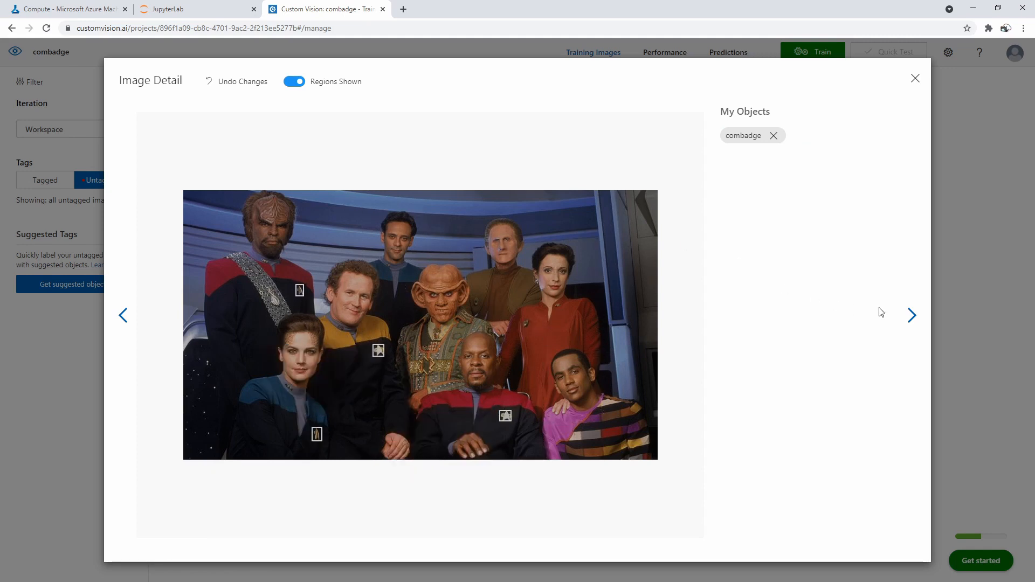
mouse_move(912, 314)
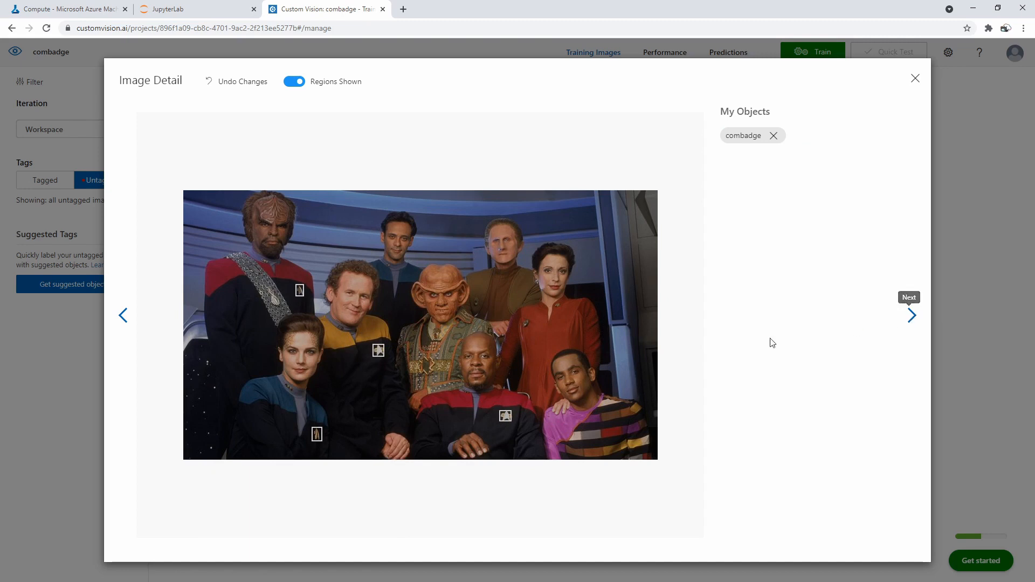
click(912, 315)
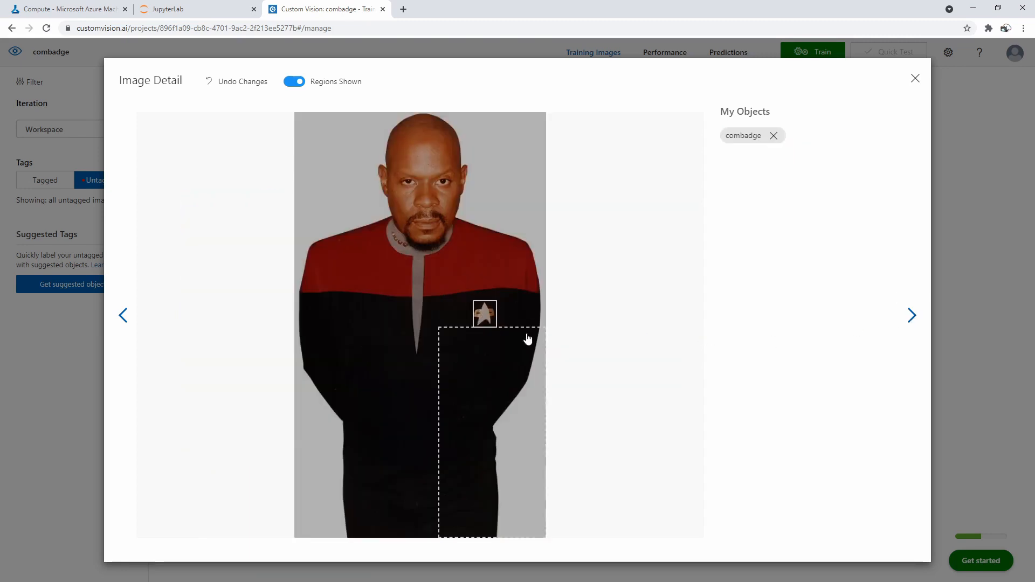
Tag the crew's badges and the last woman's badge as combadge, then leave Image Detail.
click(913, 315)
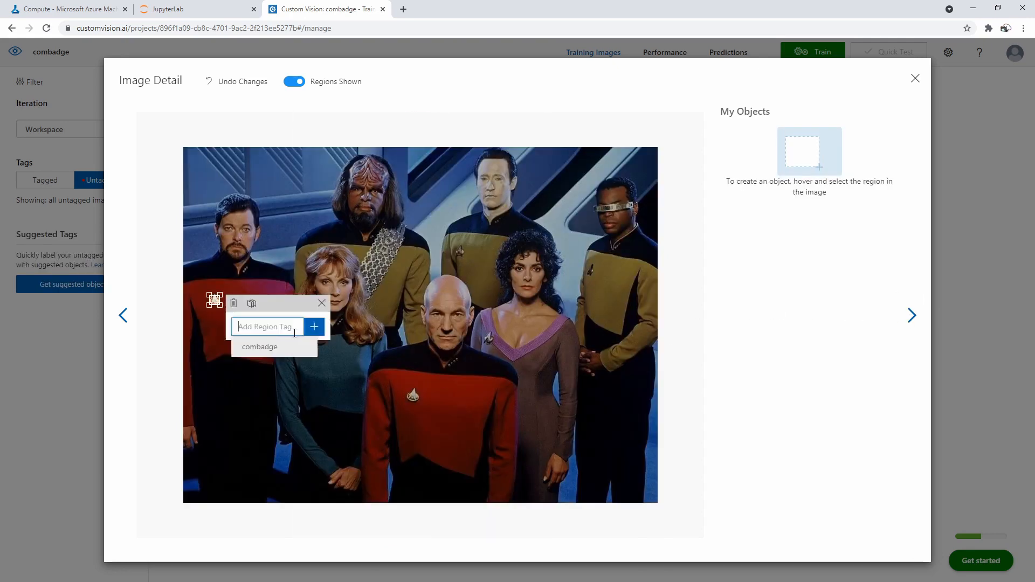
click(260, 346)
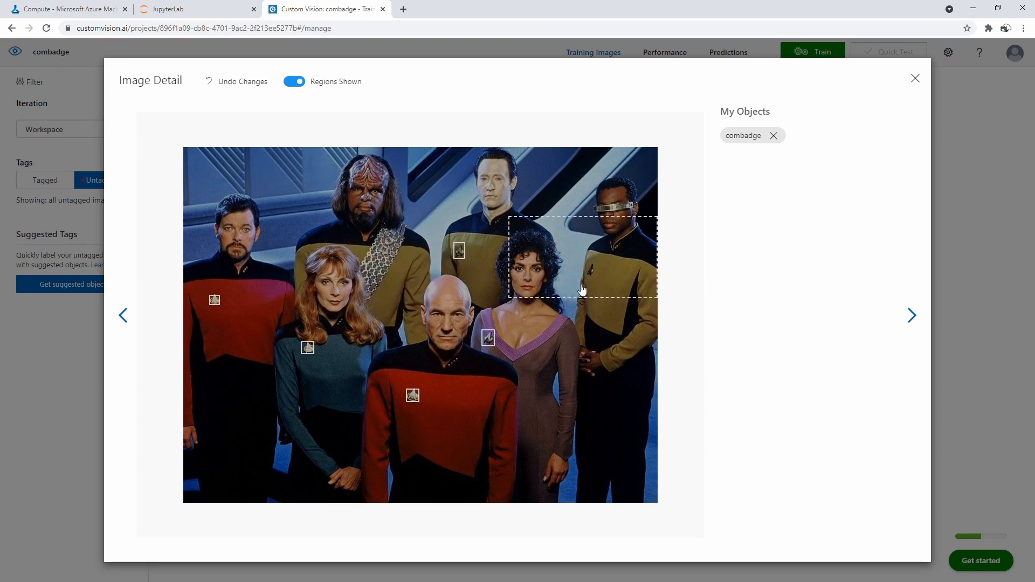
click(581, 290)
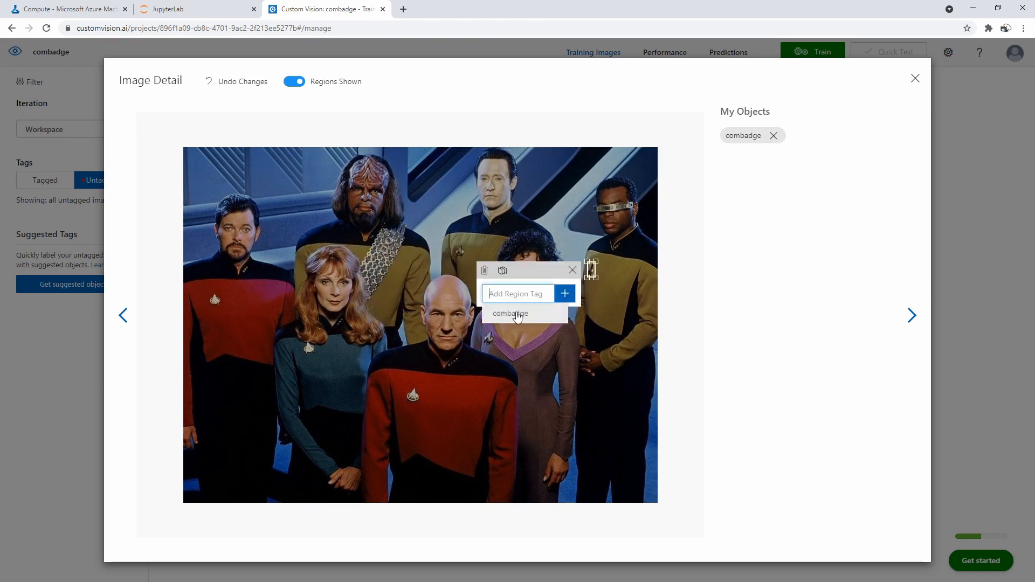
click(913, 315)
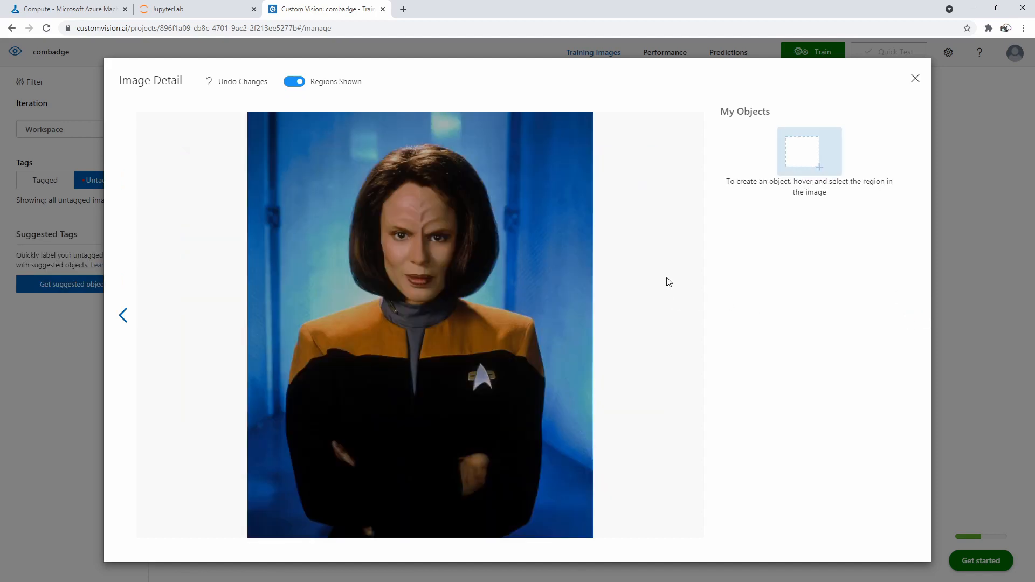
drag(467, 363, 497, 390)
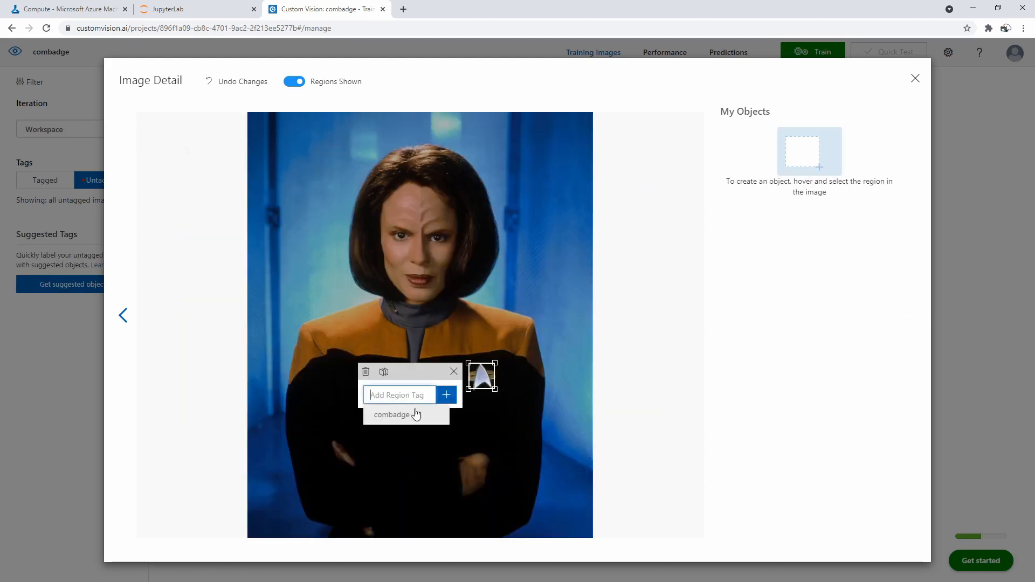
click(392, 414)
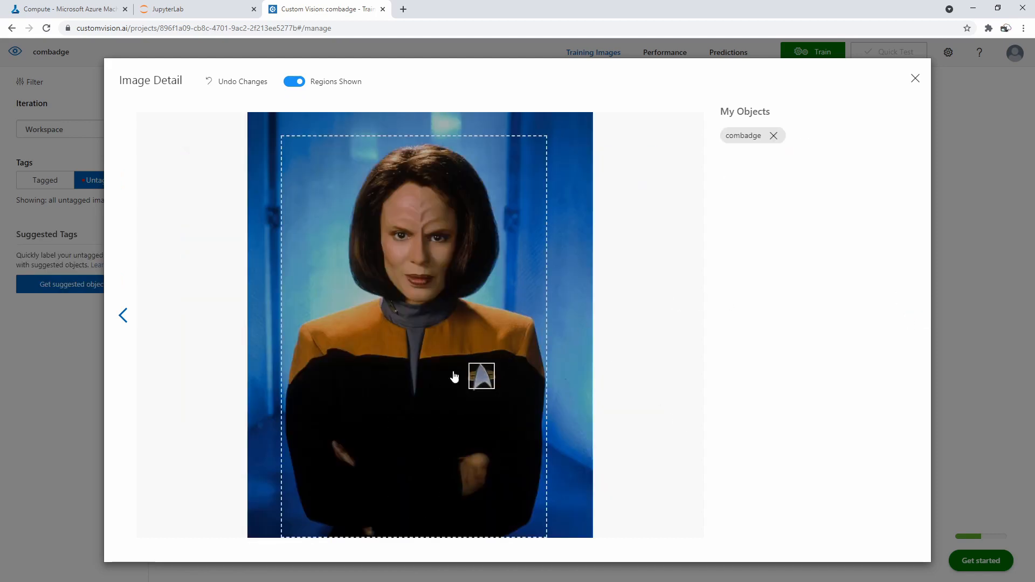
click(916, 79)
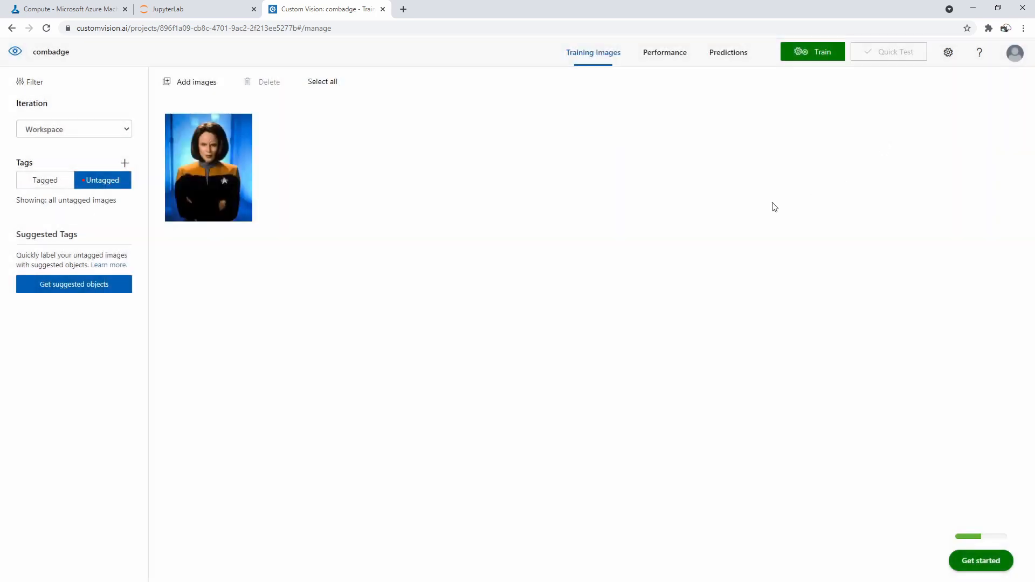
Start Quick Training on the 15 tagged images to create Iteration 1.
click(45, 180)
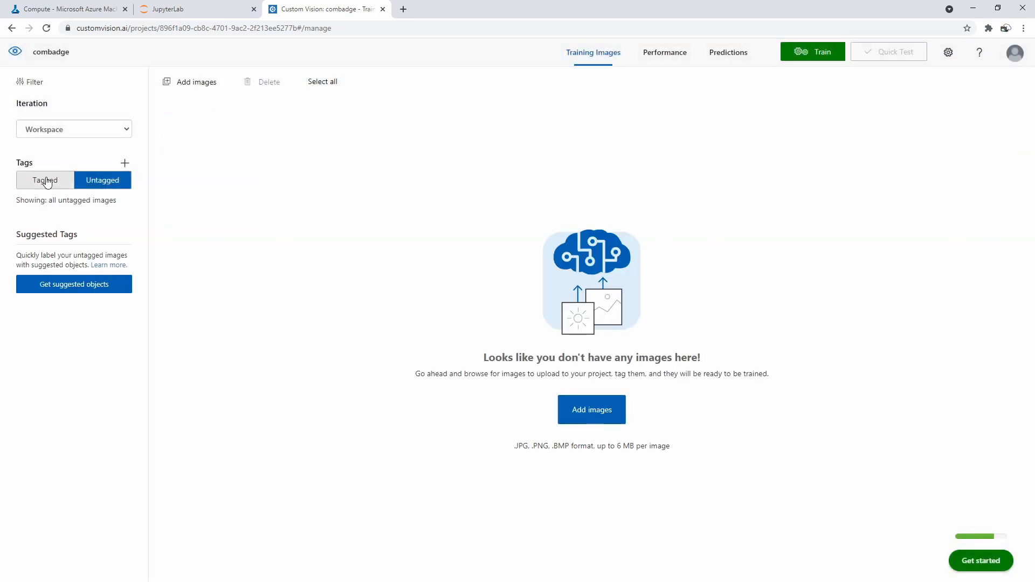
click(45, 180)
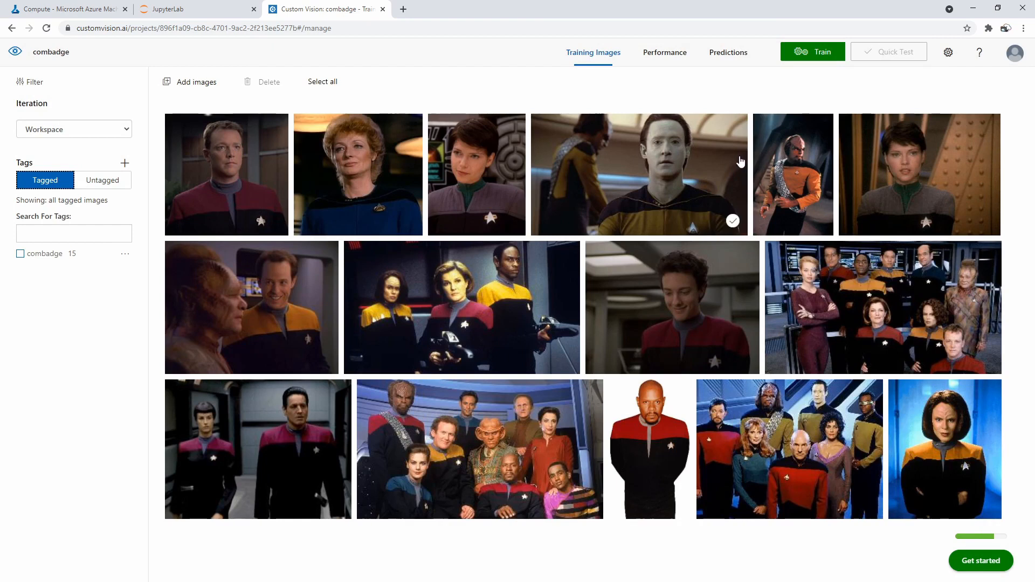
click(812, 52)
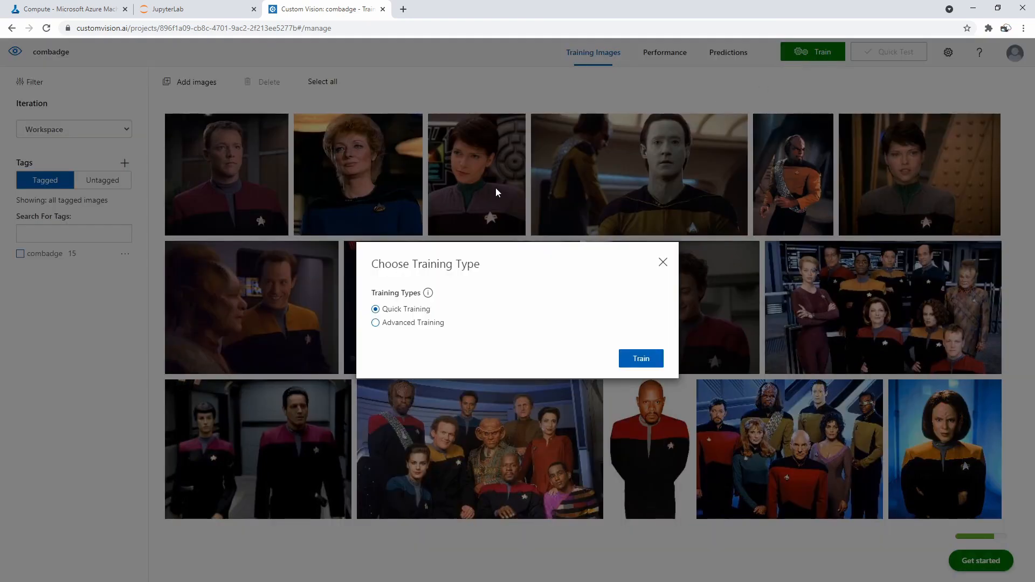
mouse_move(649, 294)
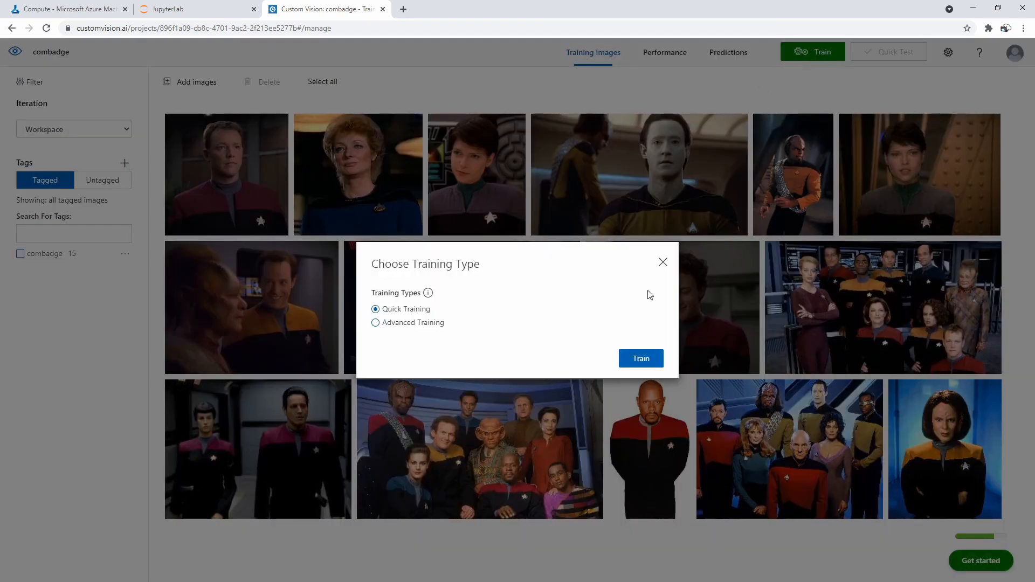
click(640, 358)
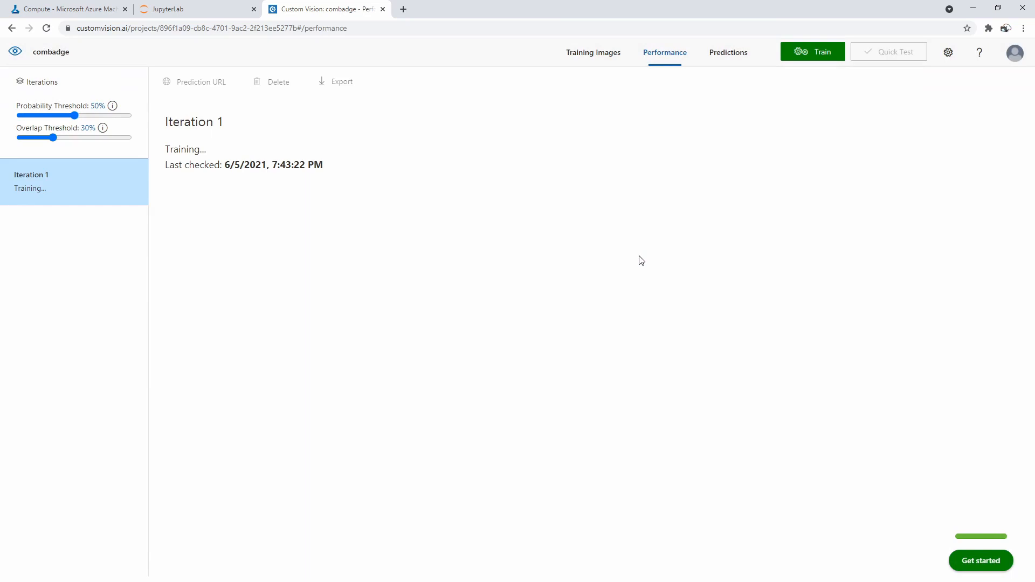
mouse_move(113, 106)
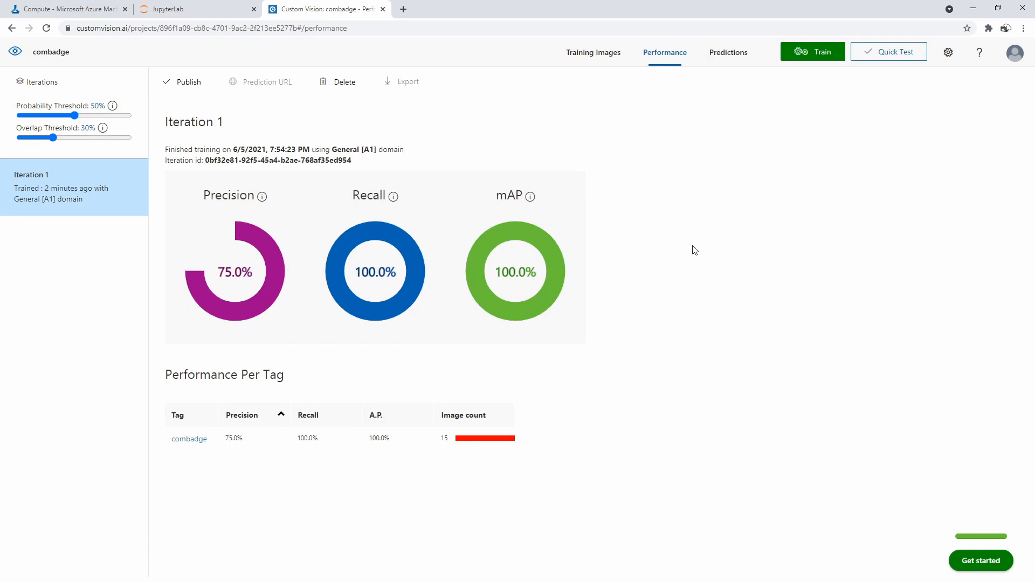
mouse_move(261, 197)
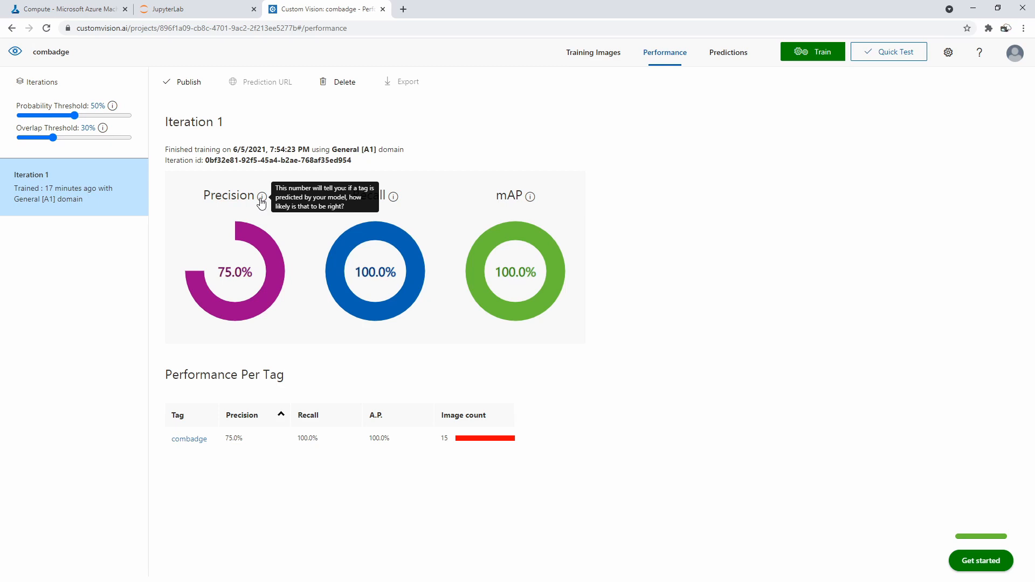
mouse_move(396, 151)
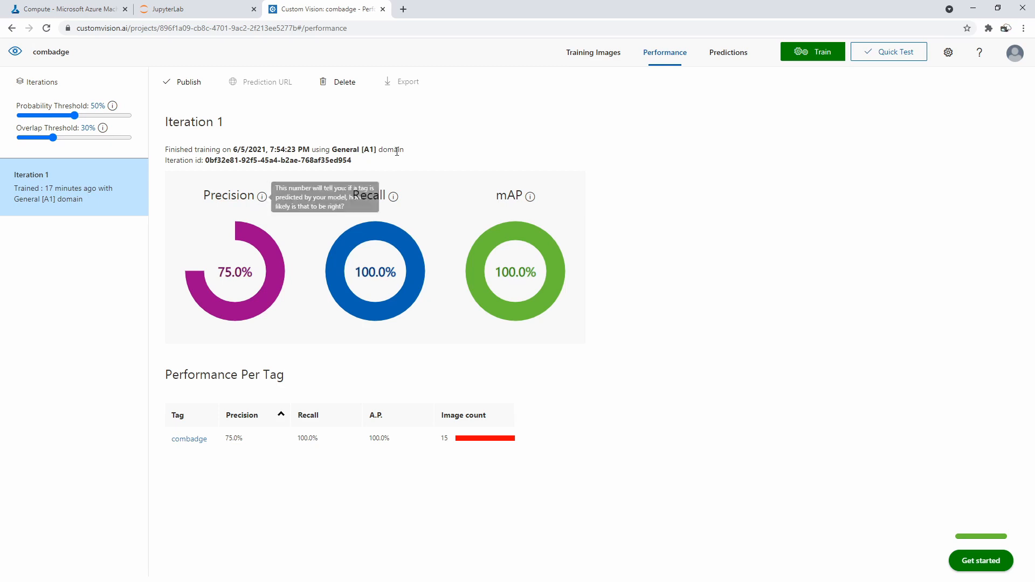
mouse_move(395, 196)
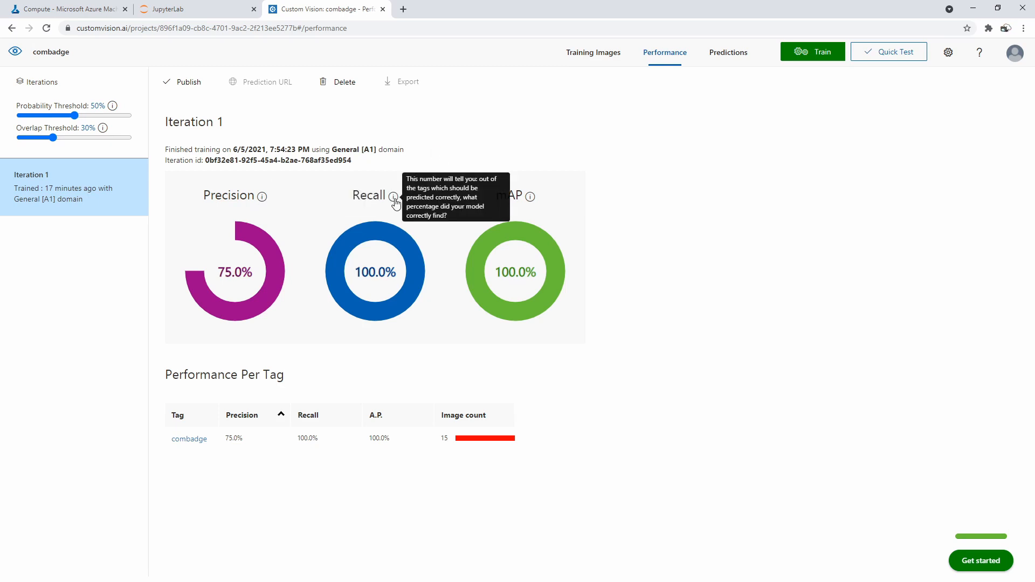
mouse_move(392, 260)
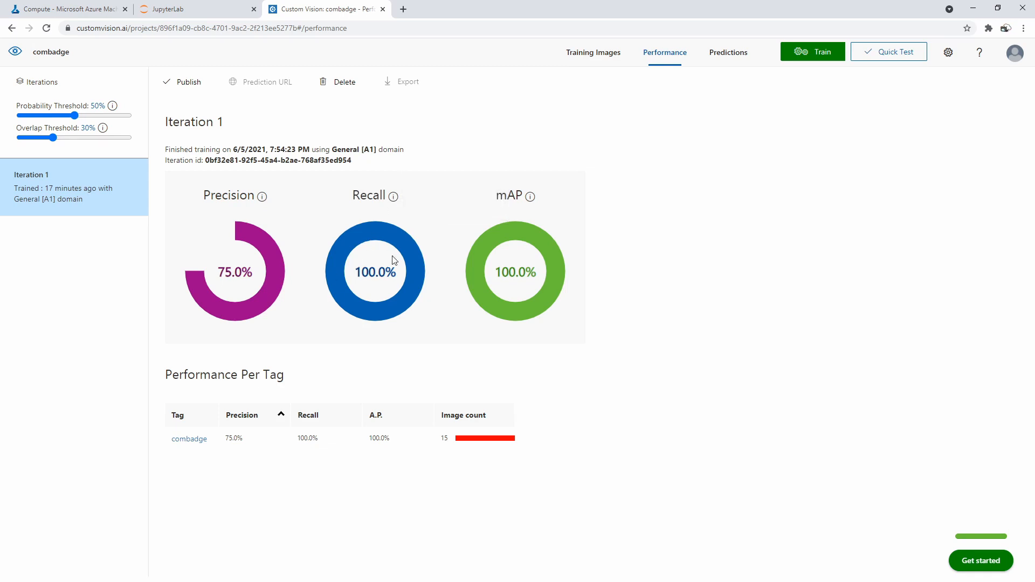
mouse_move(532, 196)
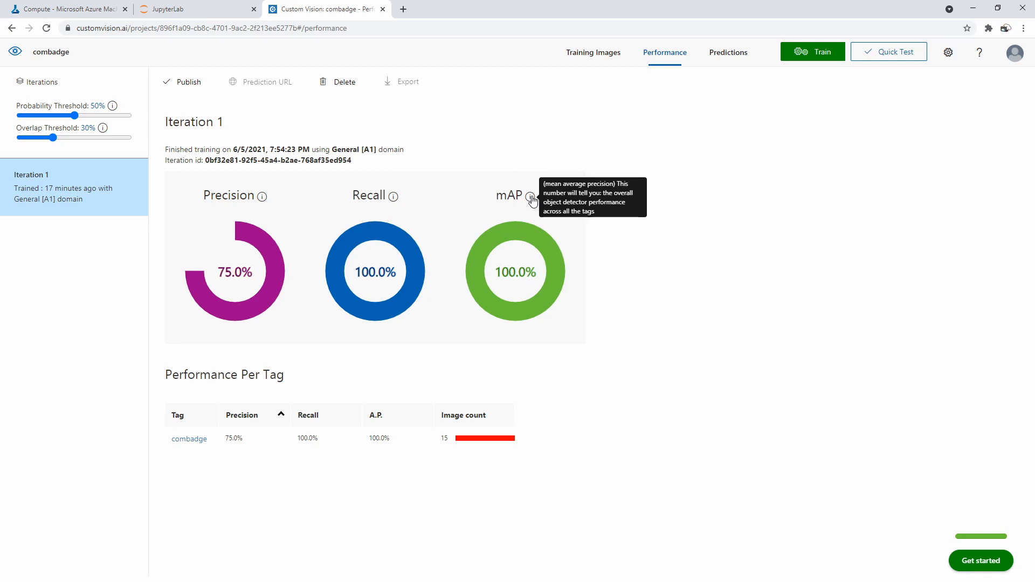
mouse_move(648, 292)
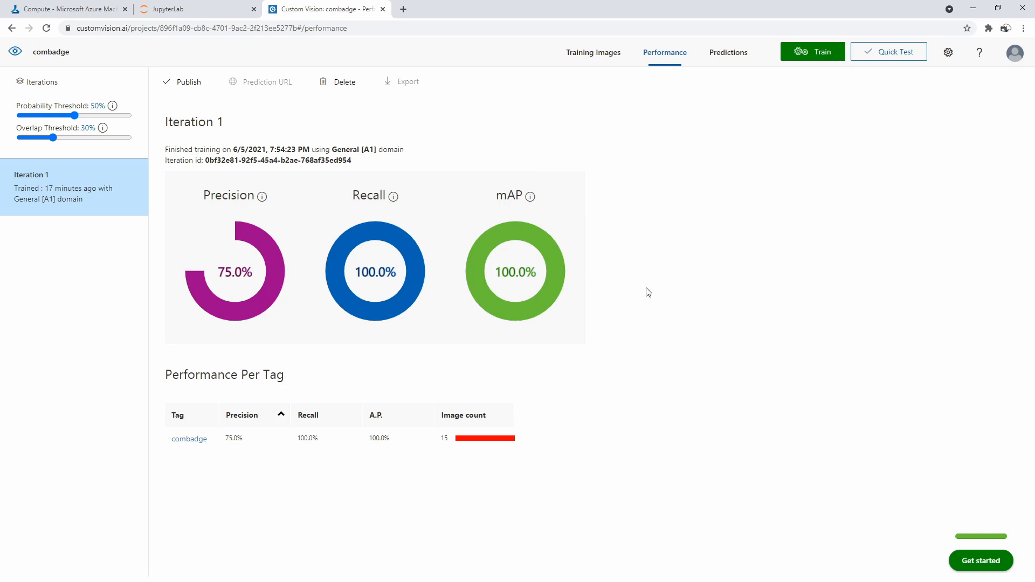
Quick-test Iteration 1 on local file badge-test.jpg, detecting the crew's combadges.
click(888, 52)
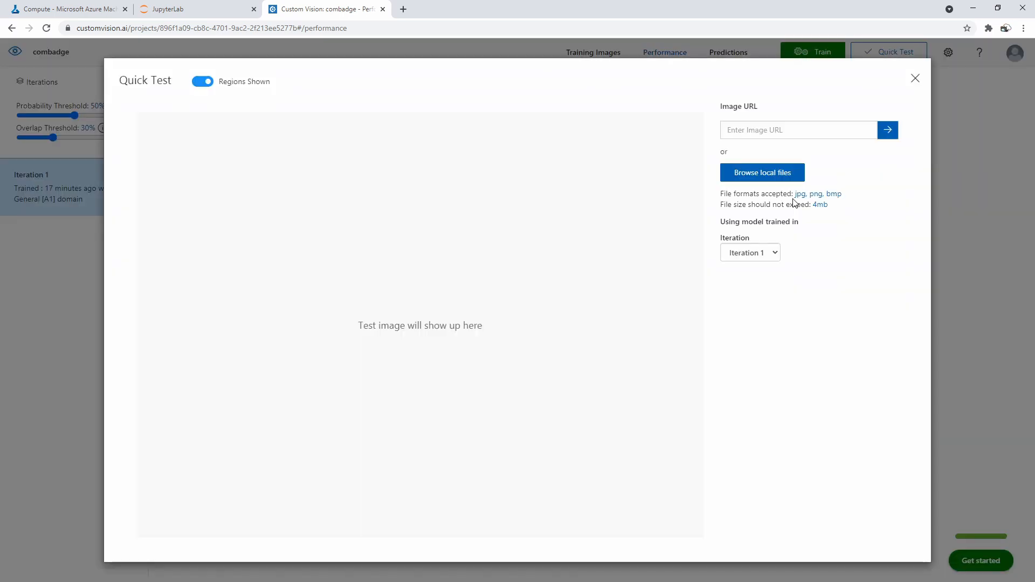
mouse_move(762, 173)
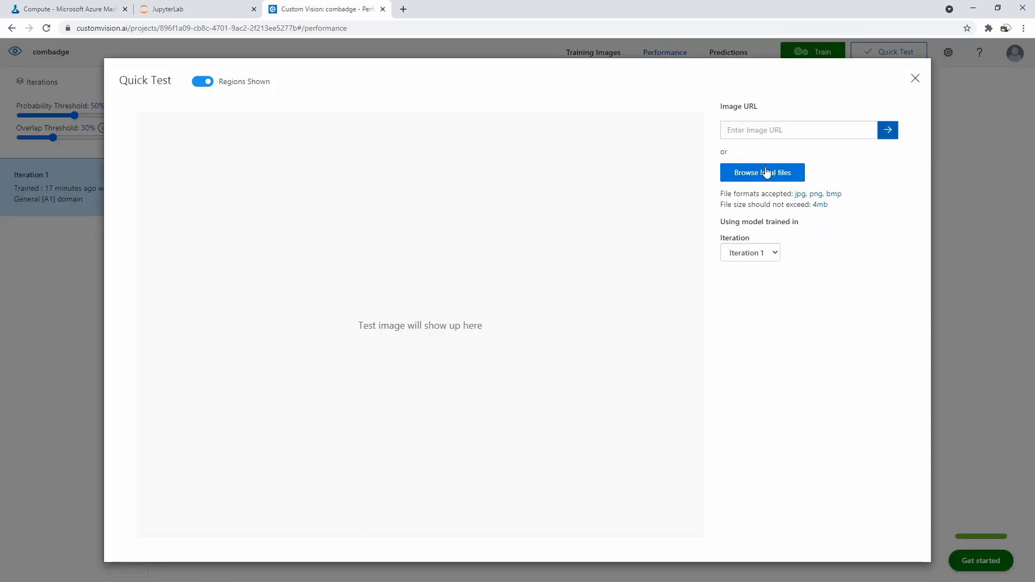
click(762, 173)
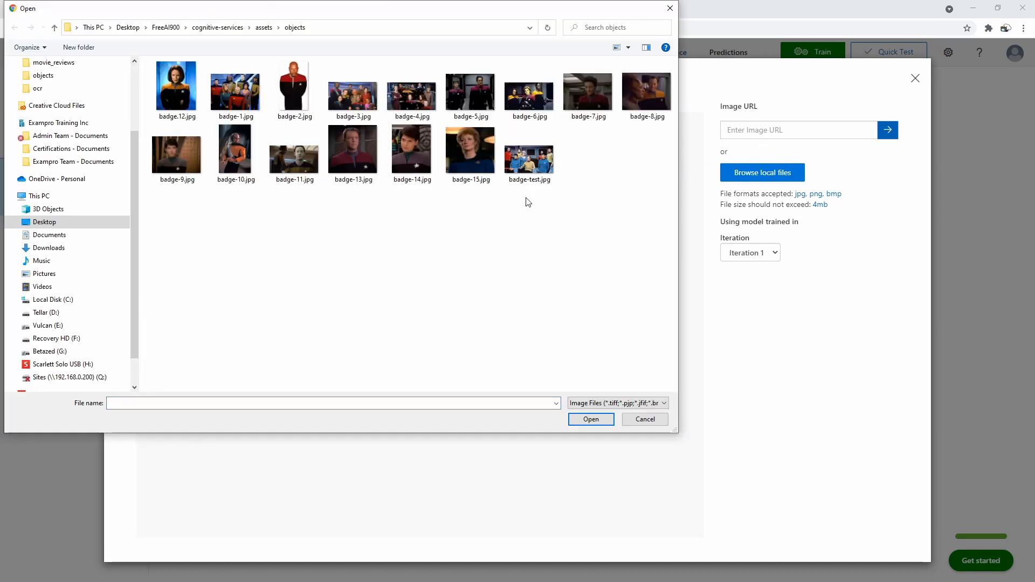
click(528, 152)
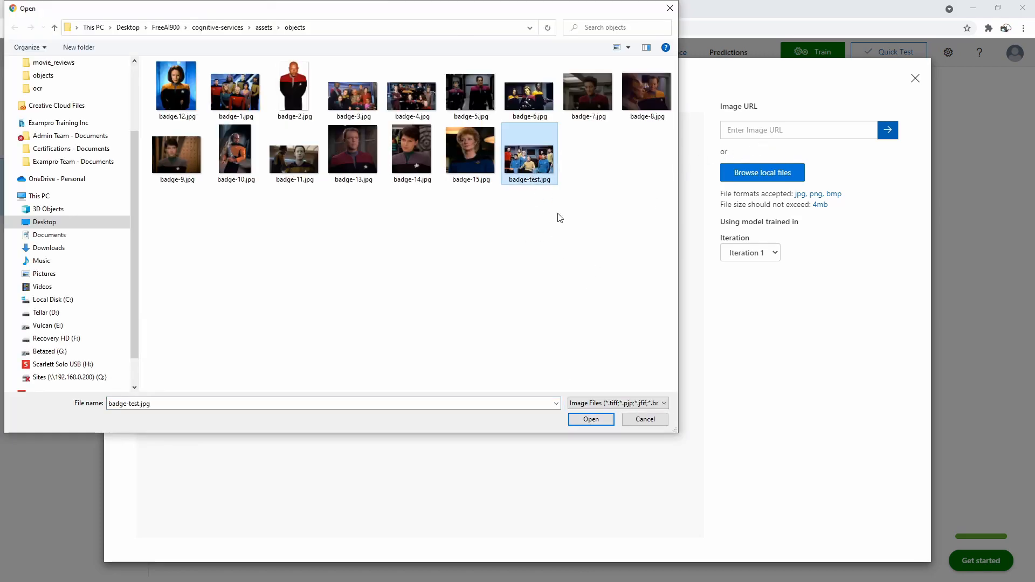
click(590, 420)
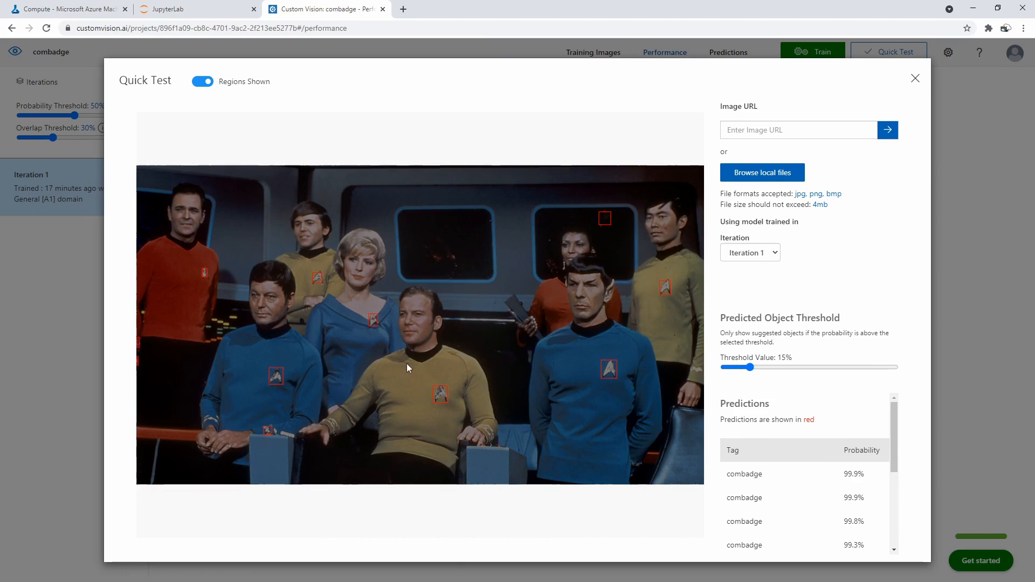
mouse_move(604, 218)
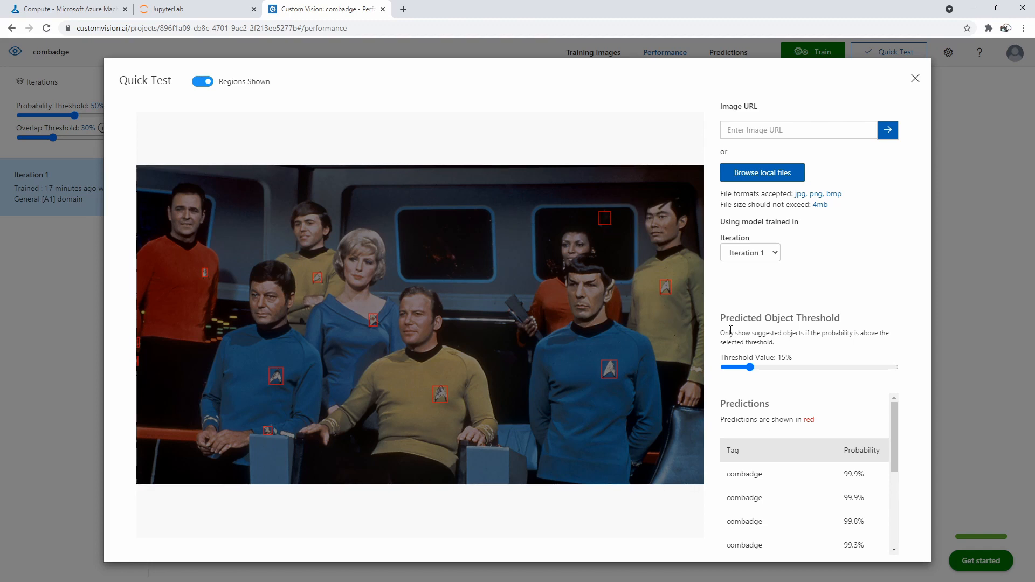
Raise the Predicted Object Threshold to 48%, then 74% and higher.
drag(721, 333, 852, 333)
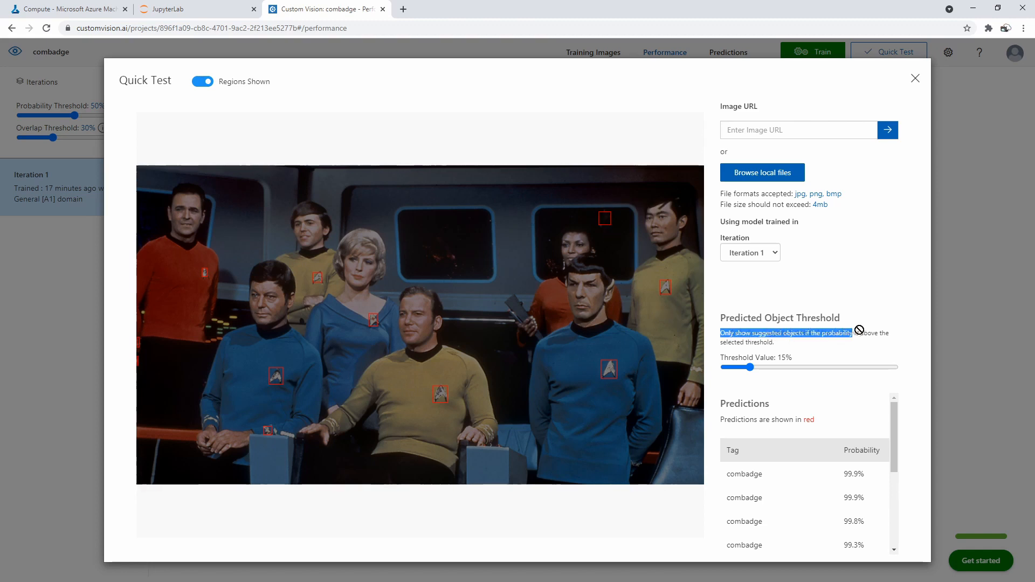
drag(749, 367, 805, 368)
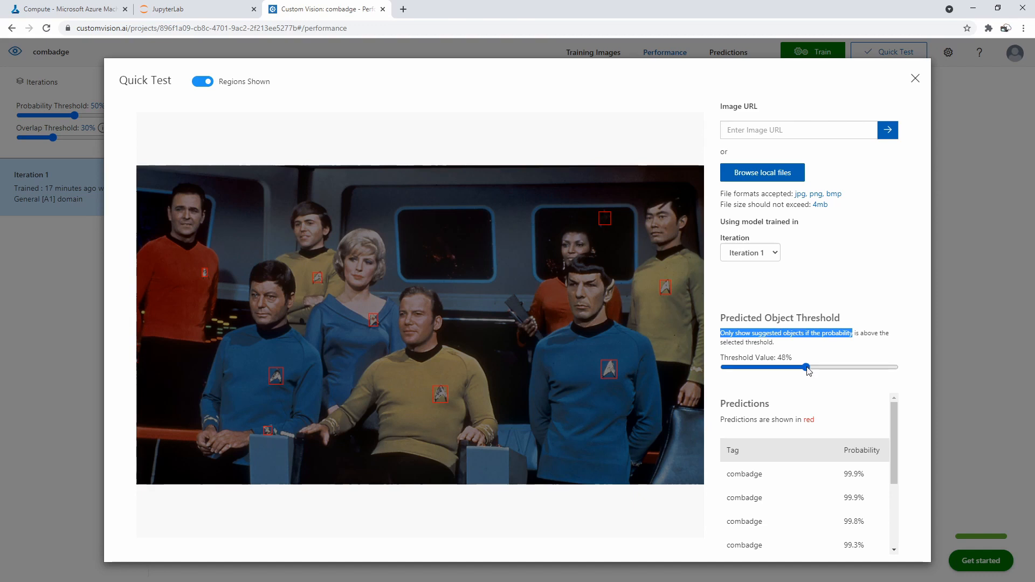
drag(806, 366, 895, 366)
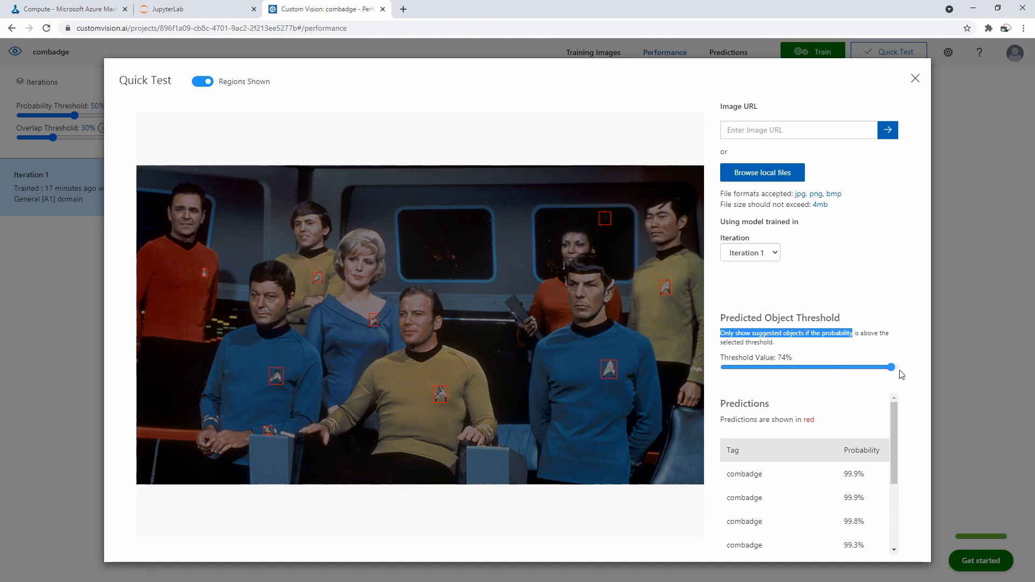
drag(893, 367, 888, 369)
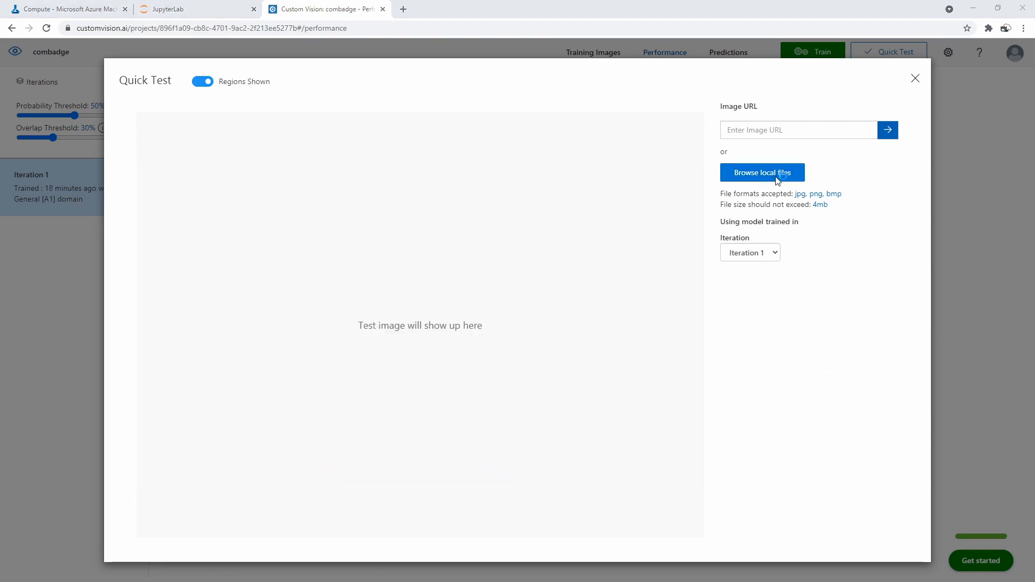
Quick-test badge-test-2.jpg (combadge at 99.9%), then close Custom Vision back to JupyterLab.
click(763, 173)
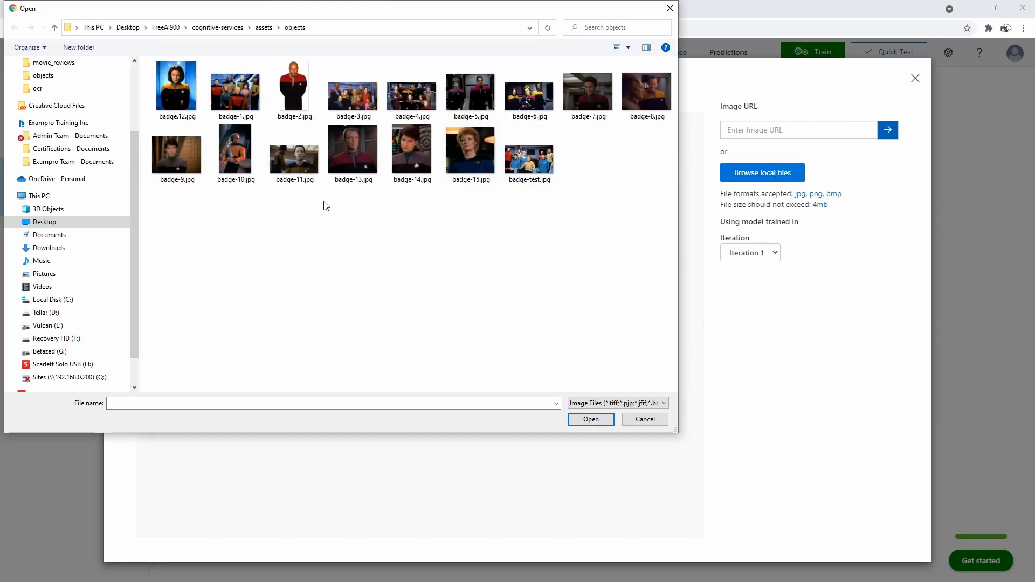
mouse_move(479, 221)
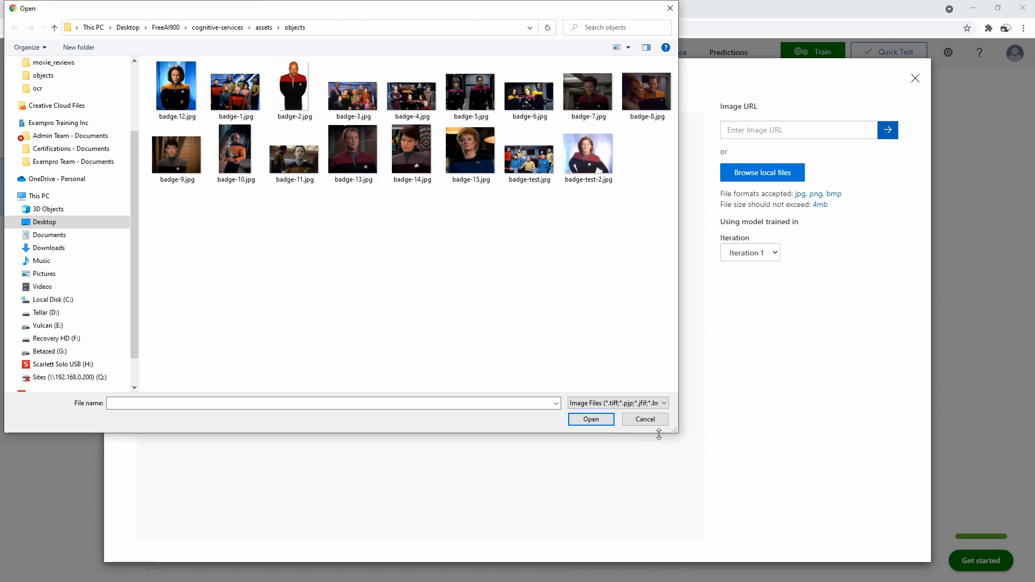
click(332, 404)
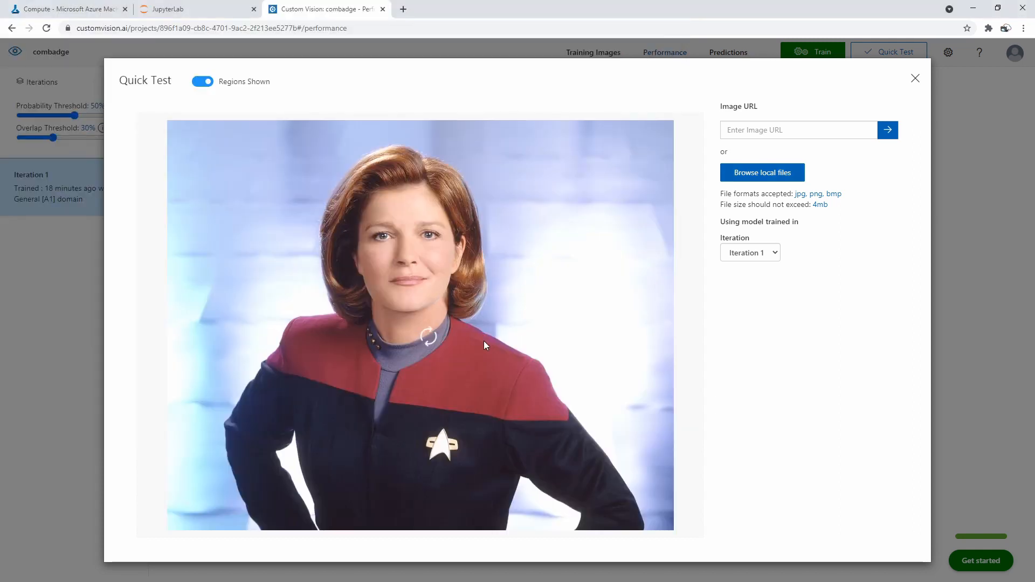
mouse_move(395, 338)
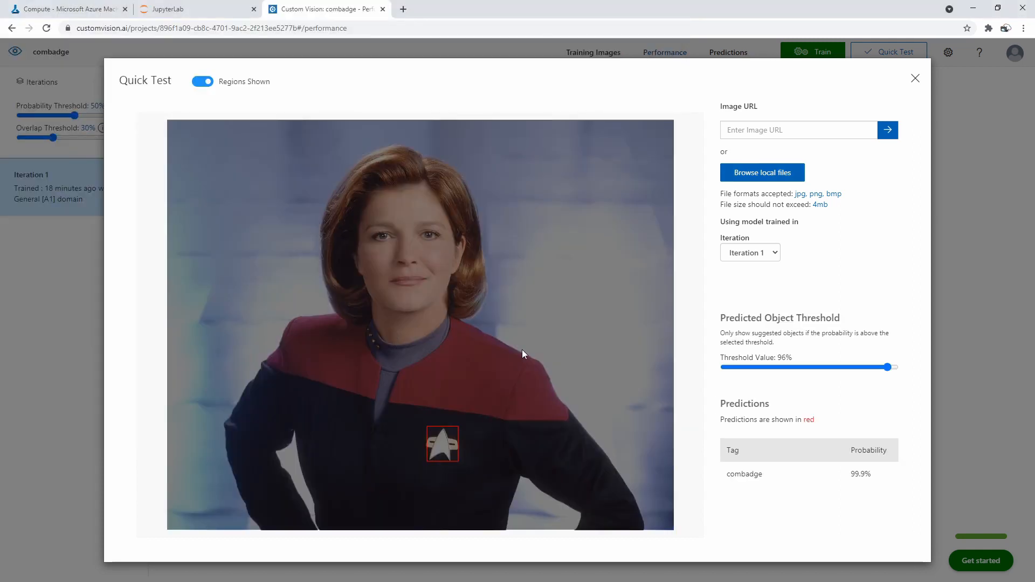
mouse_move(923, 91)
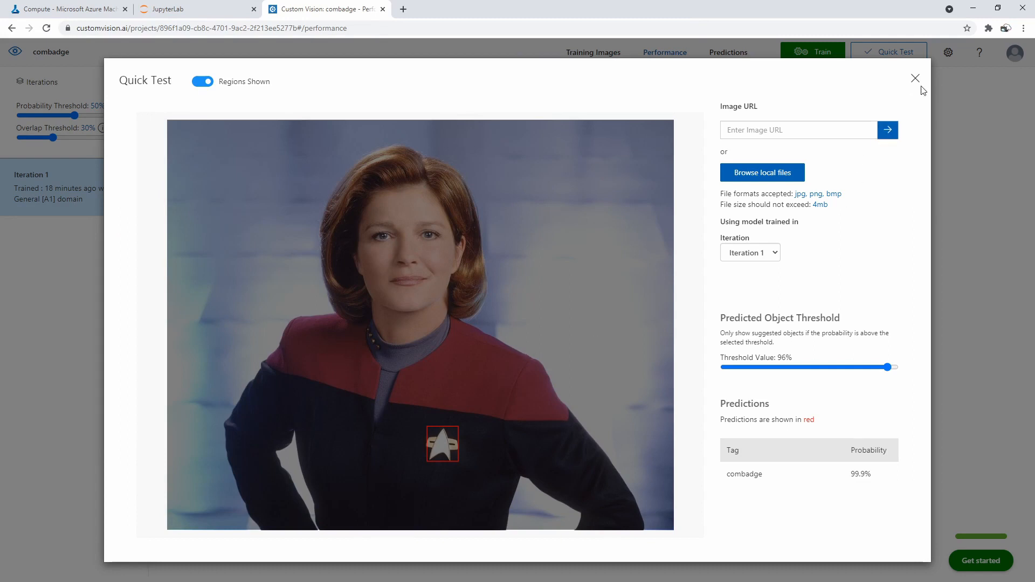
click(916, 78)
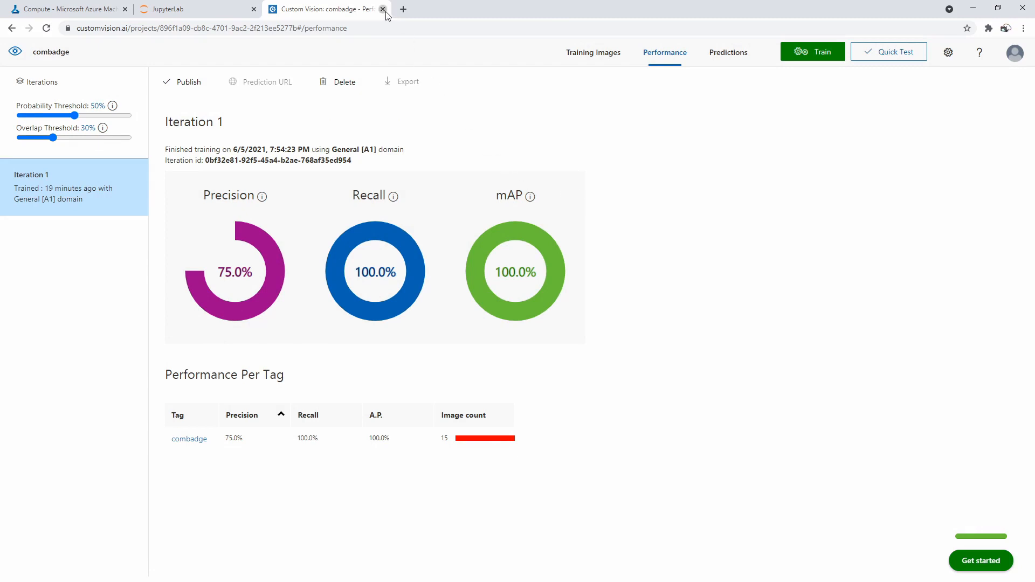
click(381, 9)
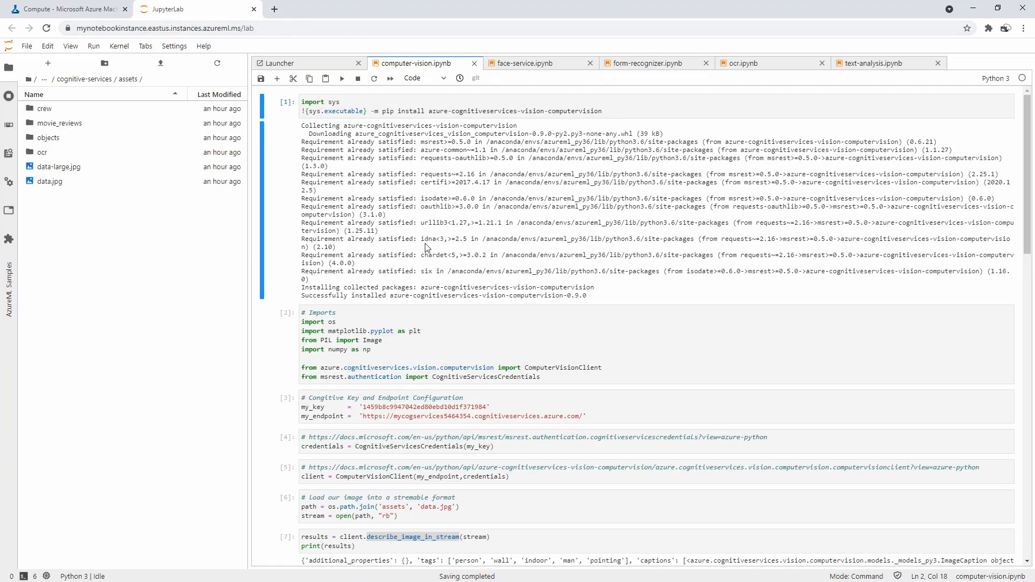